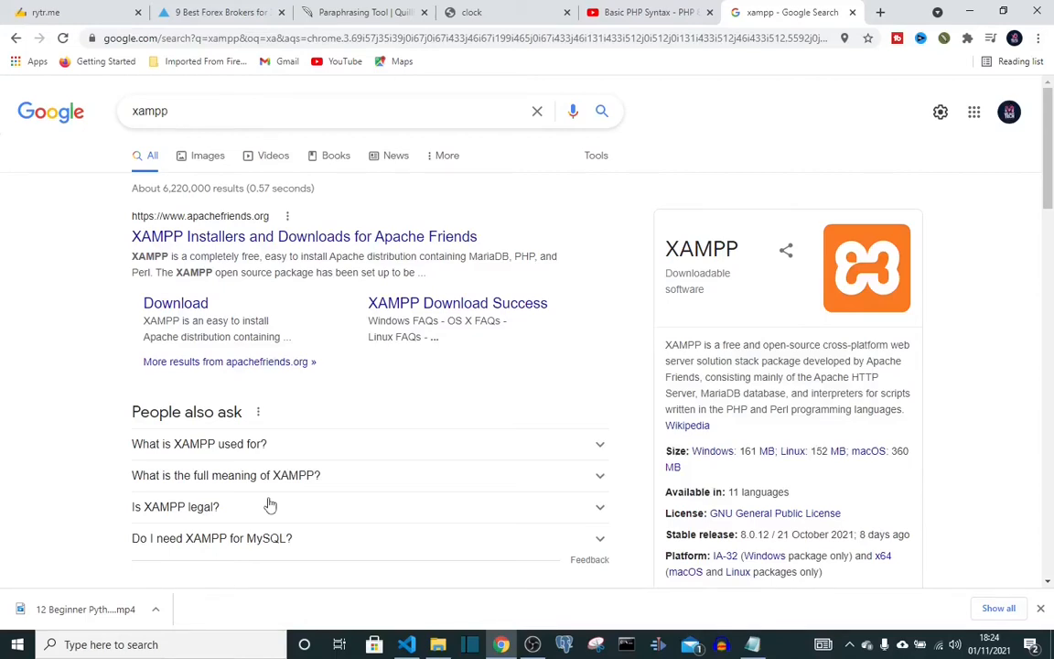
pyautogui.moveTo(357, 626)
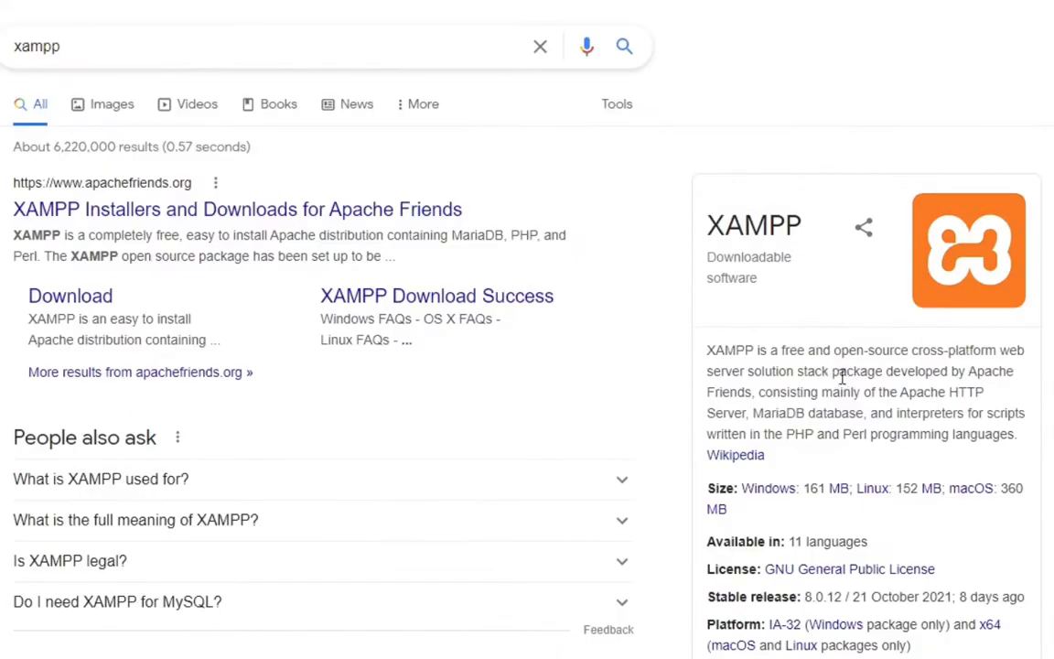
pyautogui.moveTo(812, 384)
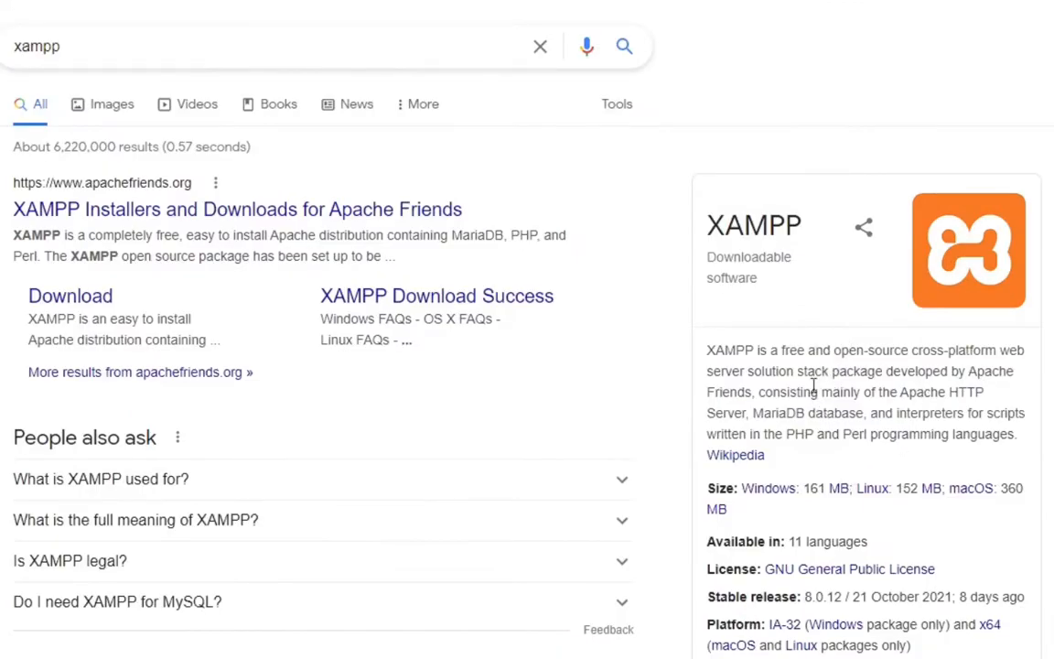
pyautogui.moveTo(420, 230)
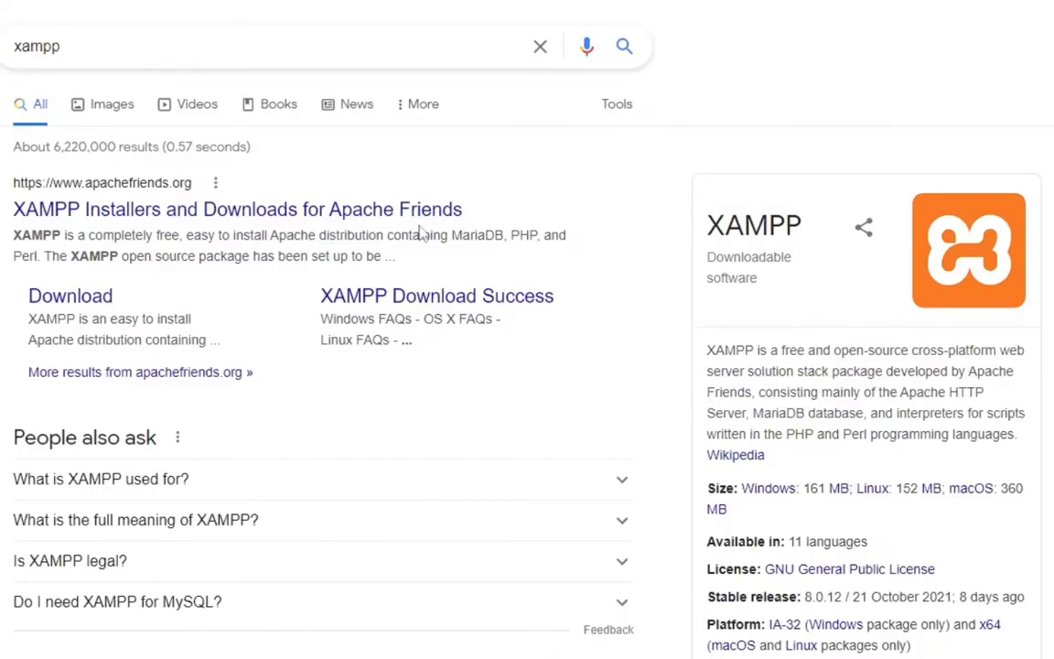
pyautogui.moveTo(831, 315)
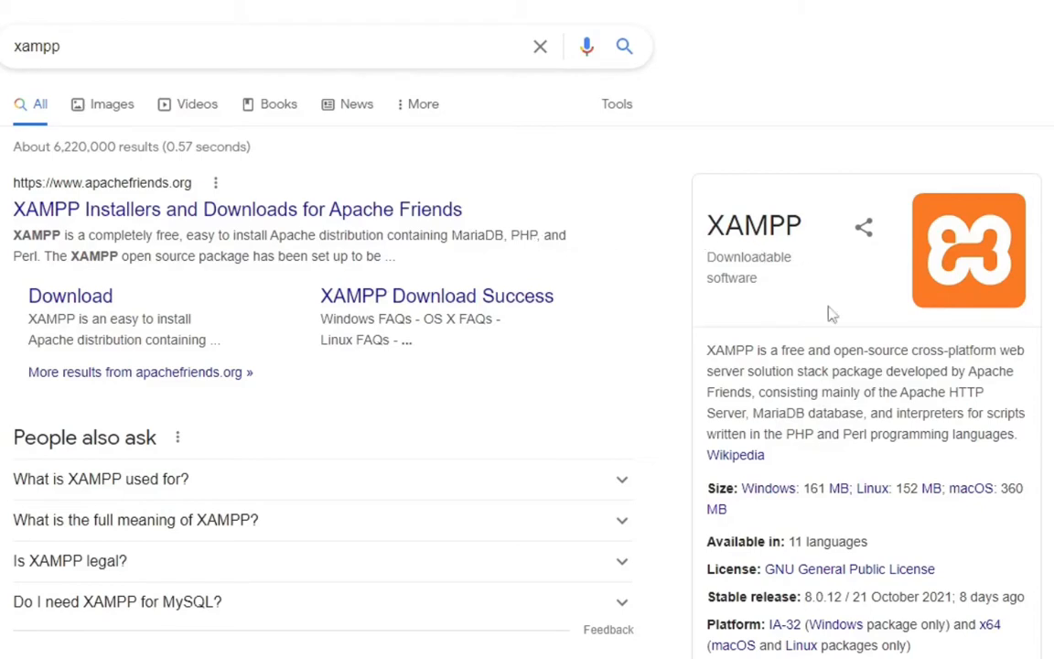
pyautogui.moveTo(801, 521)
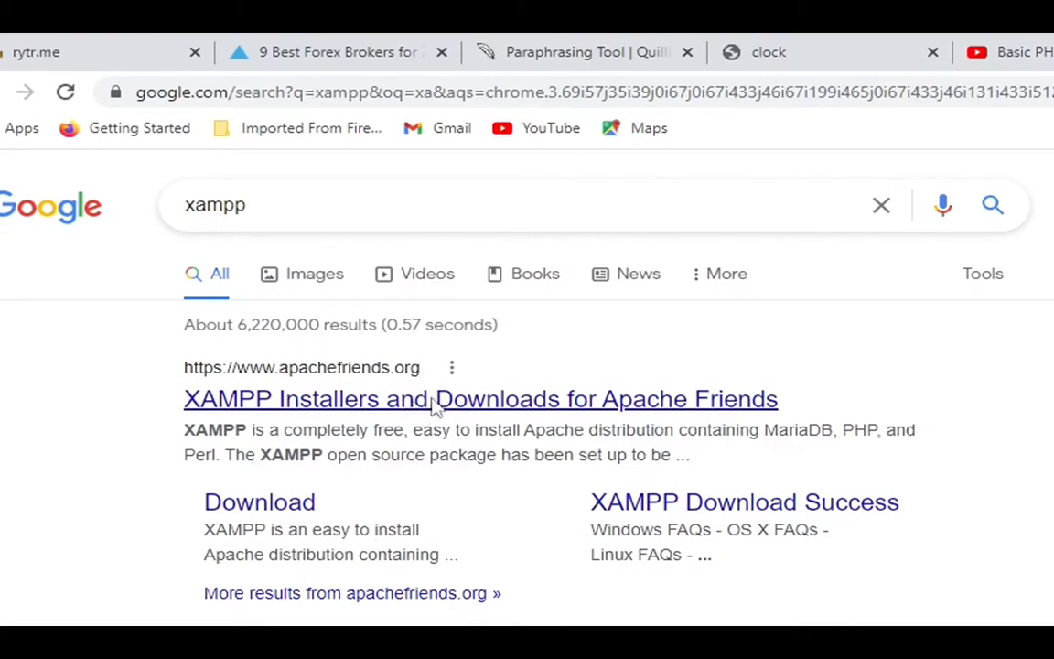
# Step: From the apachefriends.org result, download the XAMPP for Windows installer
pyautogui.click(479, 399)
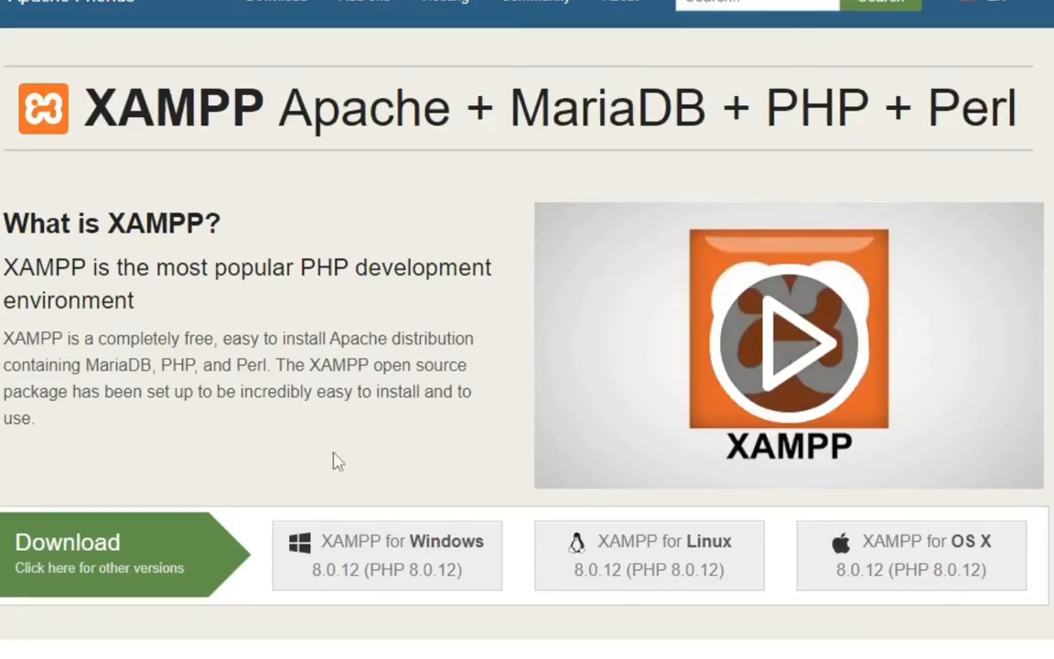
pyautogui.moveTo(406, 571)
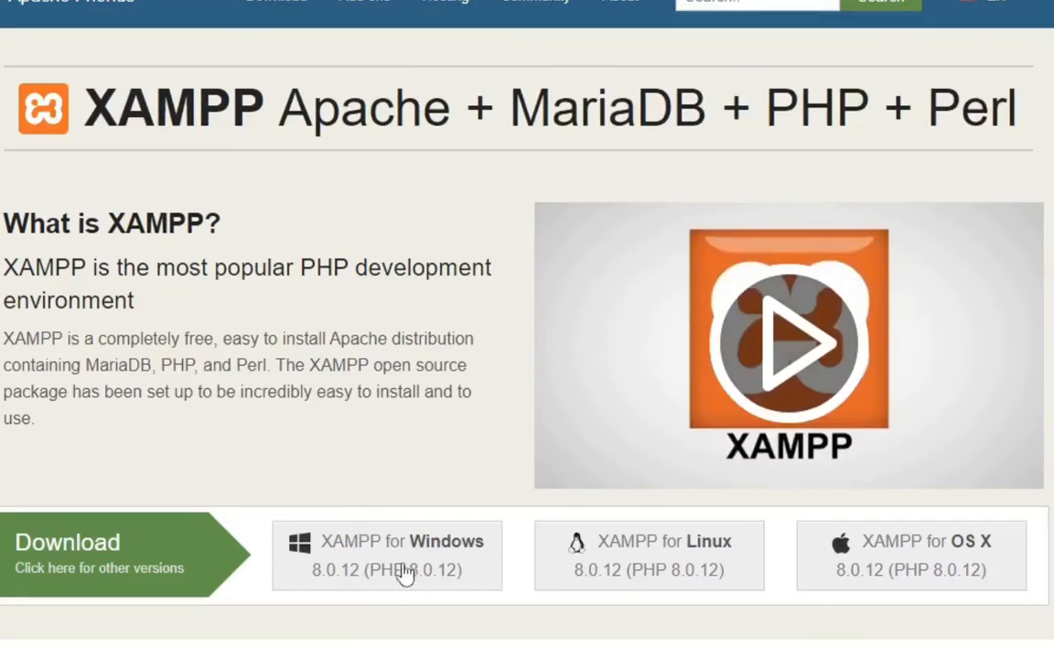
pyautogui.scroll(-3)
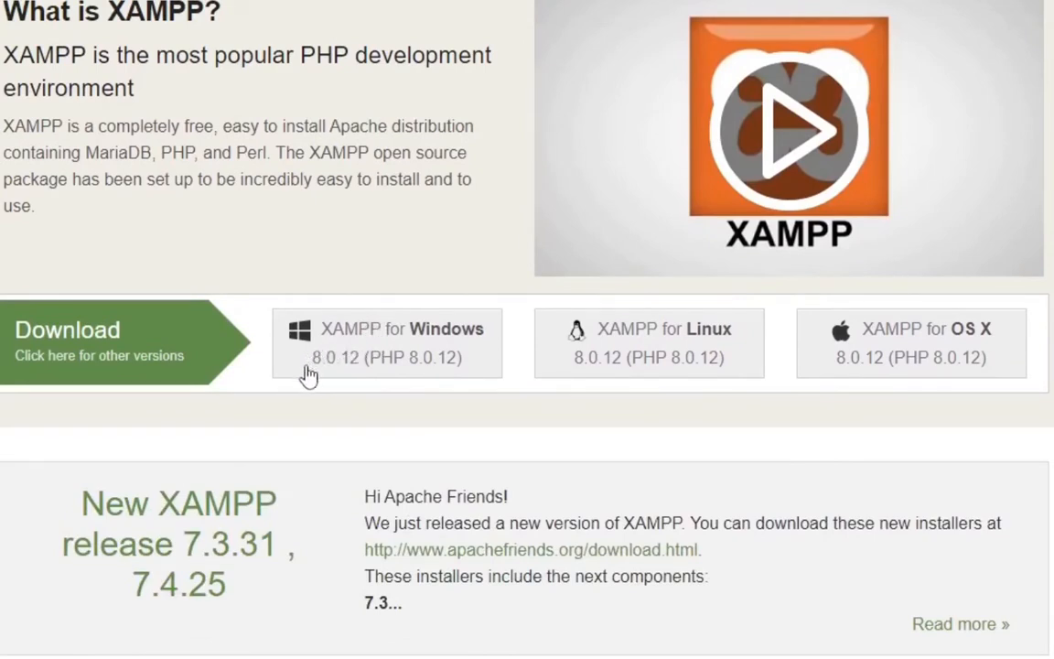
pyautogui.moveTo(327, 373)
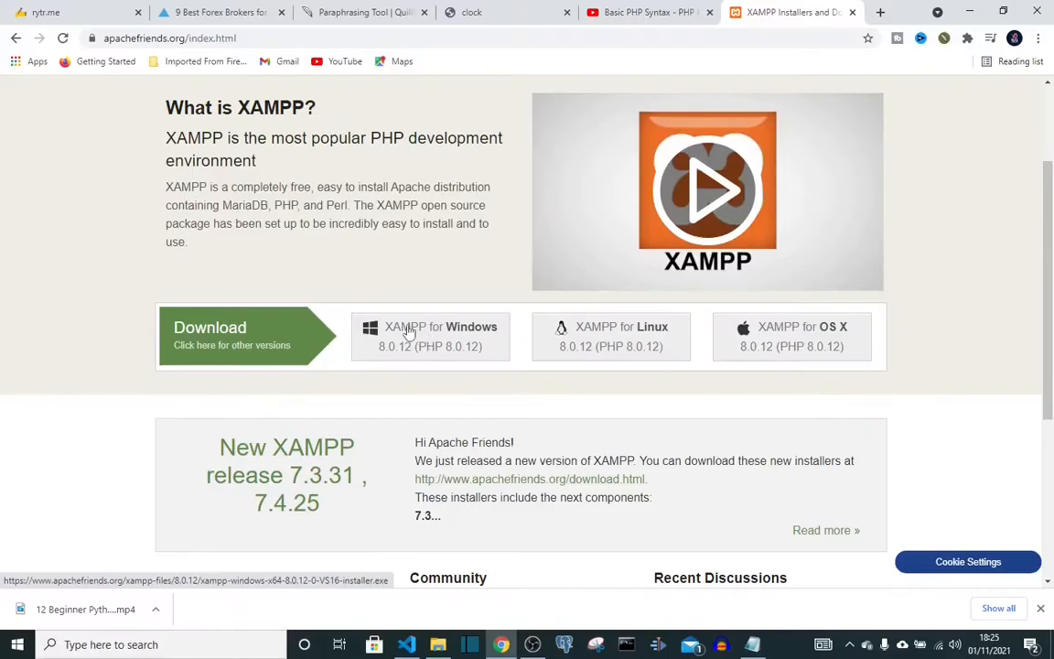
pyautogui.click(430, 336)
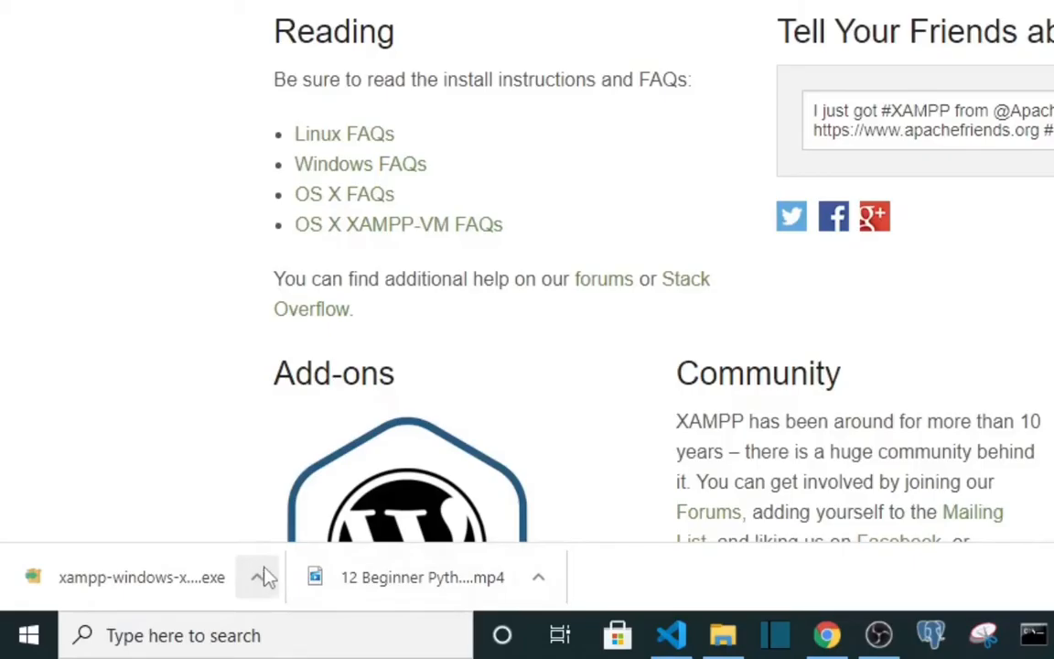
# Step: Show the handling options for the downloaded xampp-windows installer in Chrome's download bar
pyautogui.click(260, 578)
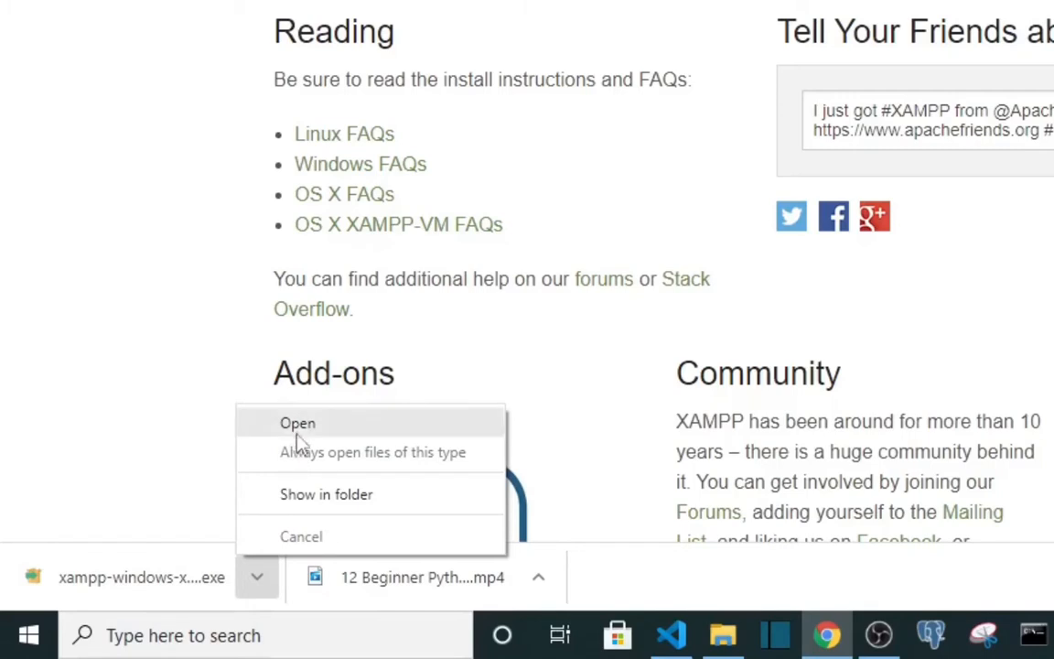
pyautogui.moveTo(327, 435)
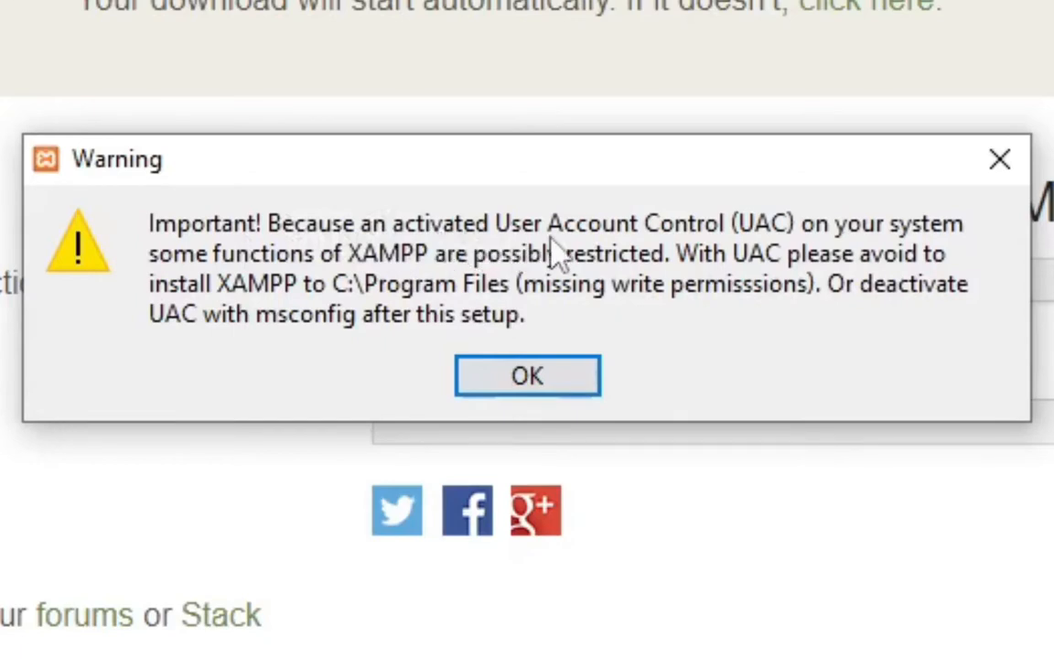
pyautogui.moveTo(710, 242)
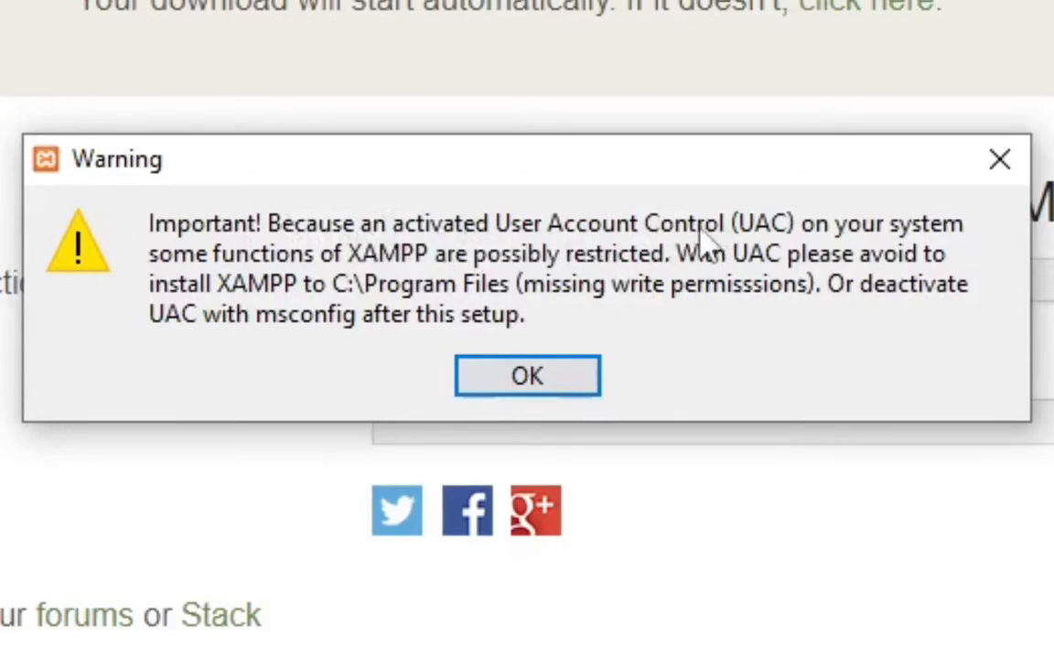
pyautogui.moveTo(911, 247)
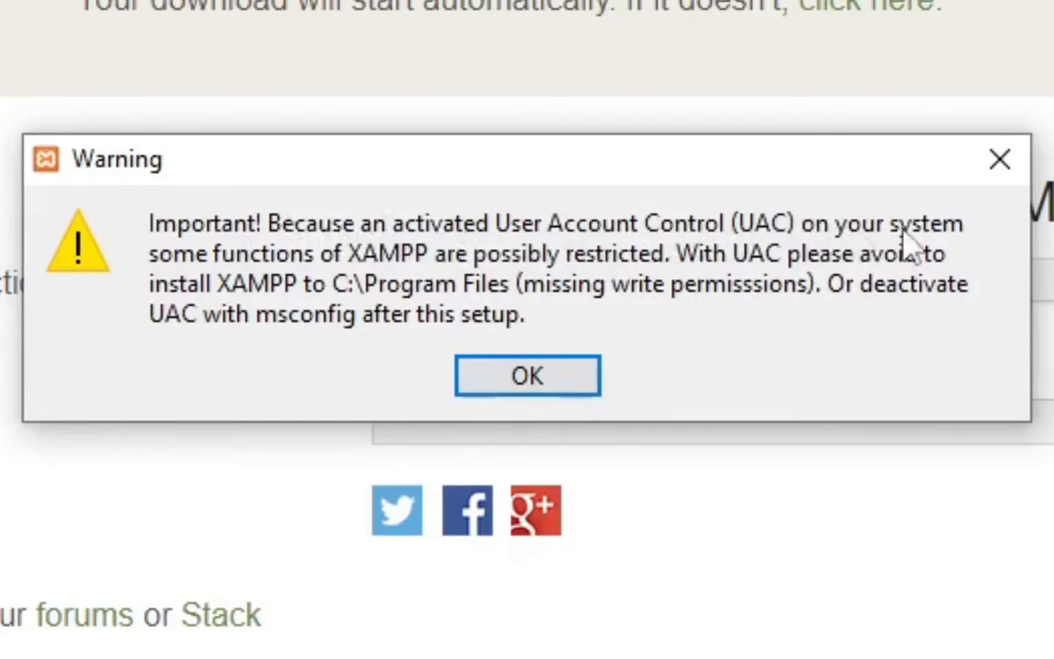
pyautogui.moveTo(265, 260)
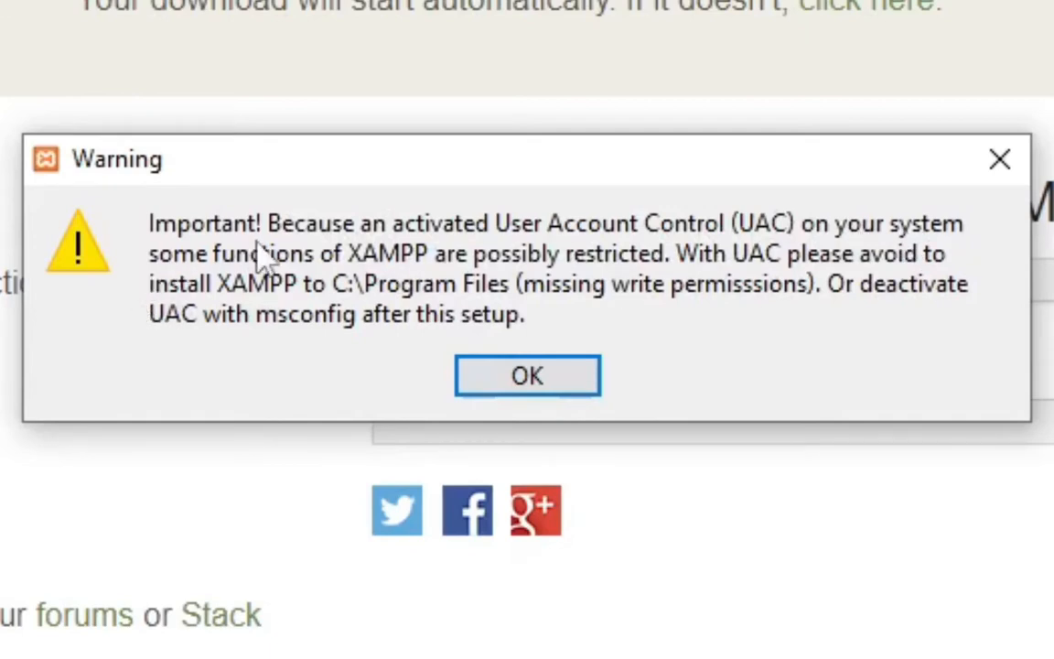
pyautogui.moveTo(585, 271)
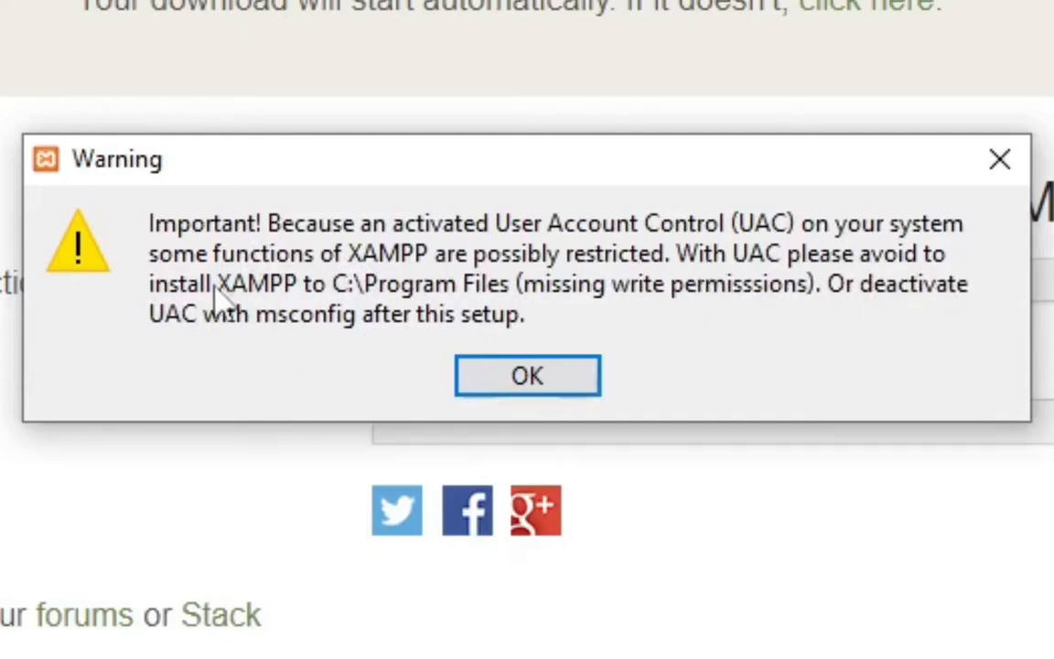
pyautogui.moveTo(357, 302)
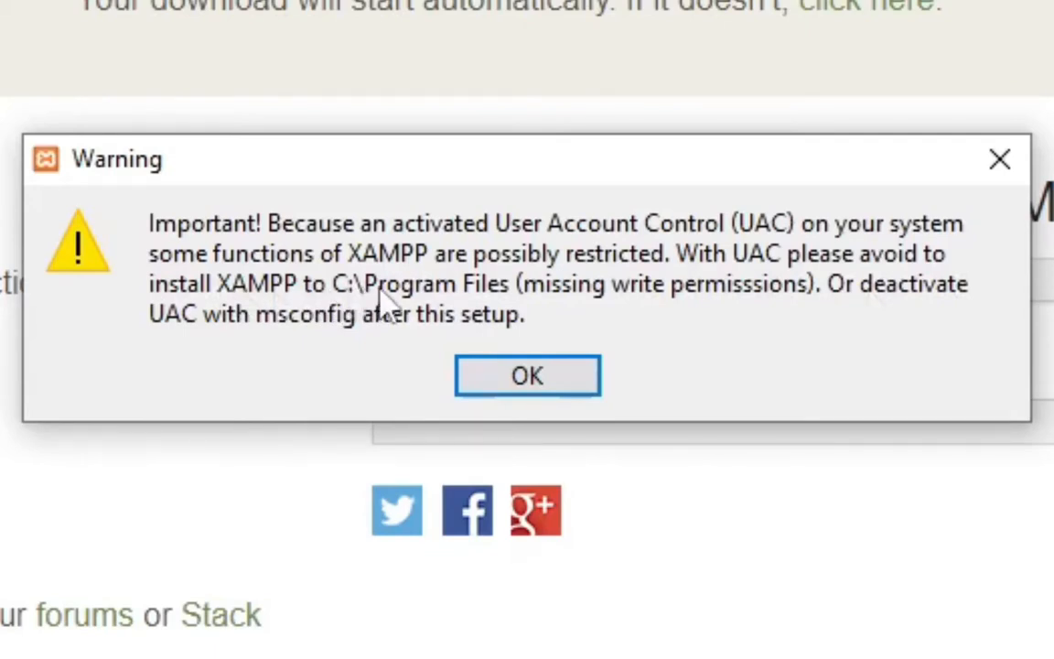
pyautogui.moveTo(494, 315)
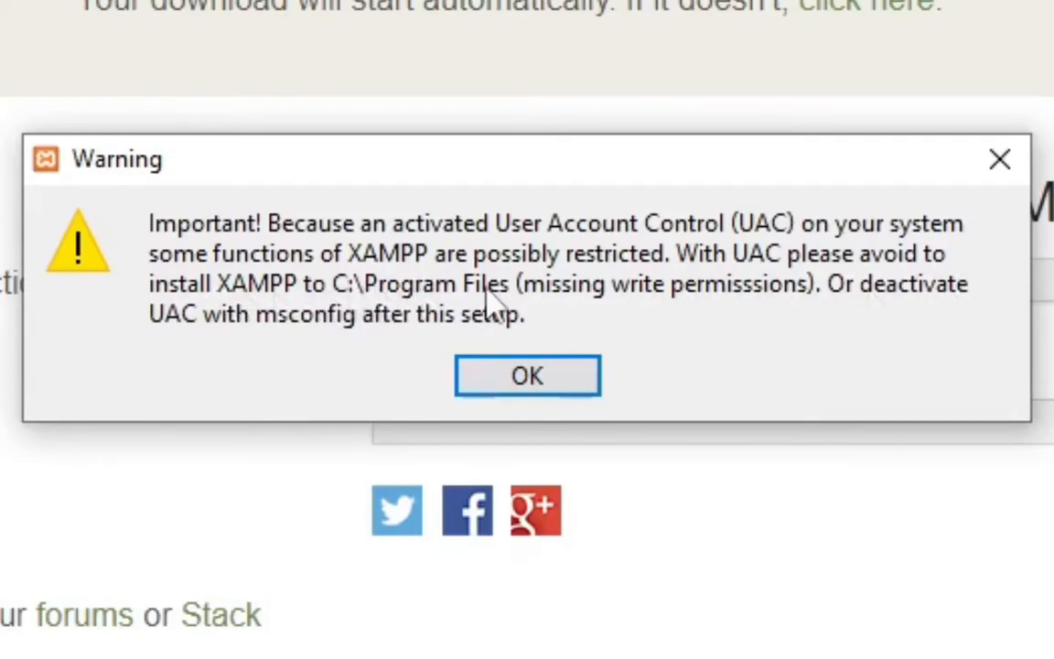
pyautogui.moveTo(586, 318)
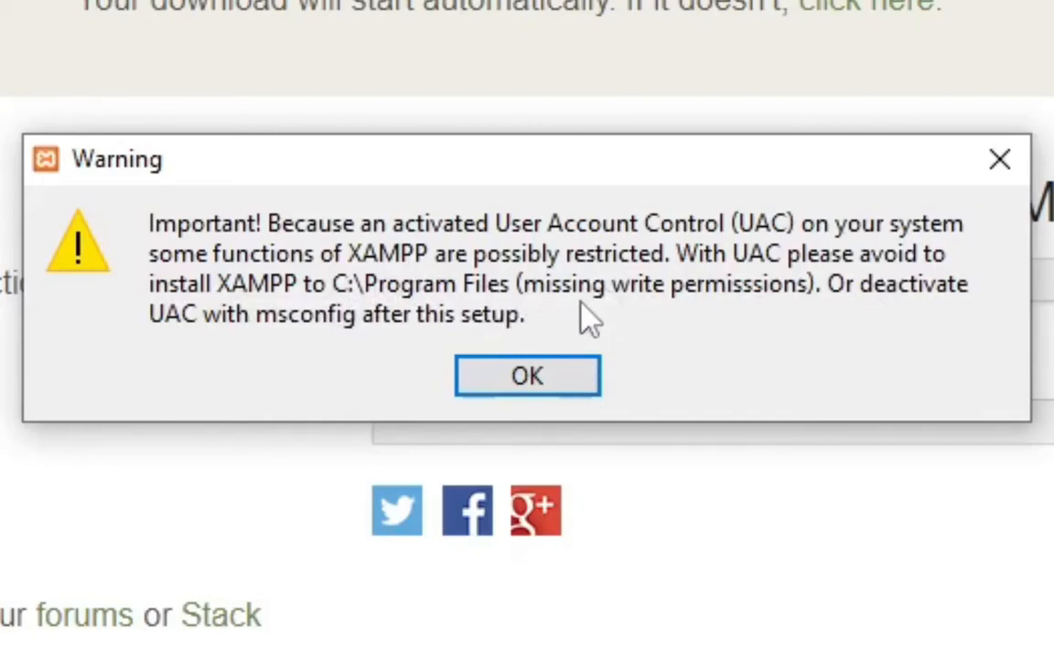
pyautogui.moveTo(786, 292)
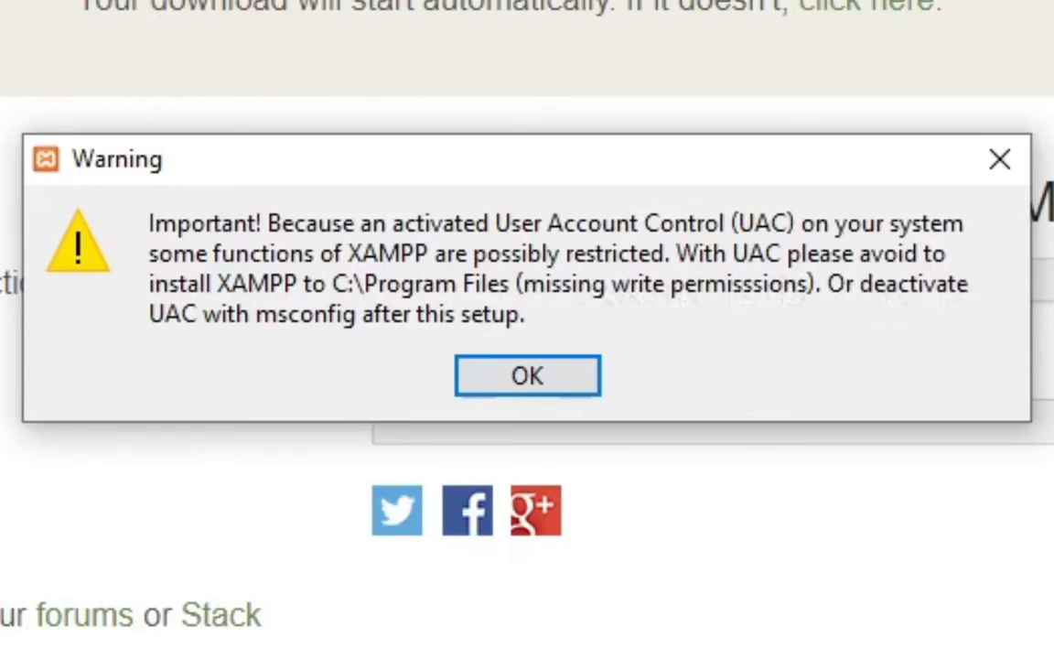
pyautogui.moveTo(275, 352)
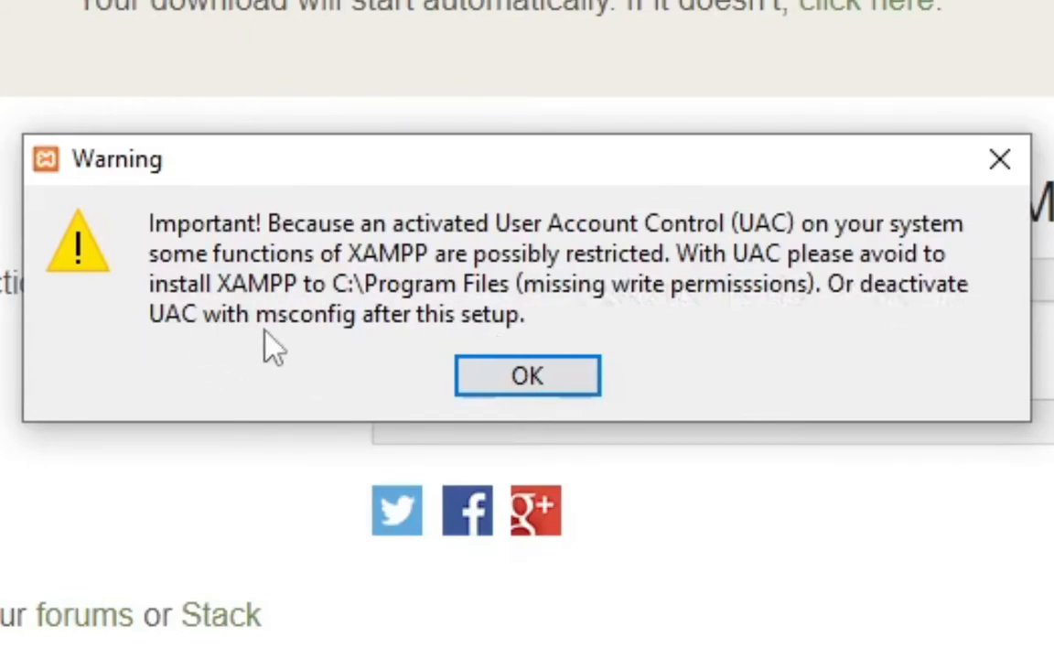
pyautogui.moveTo(333, 343)
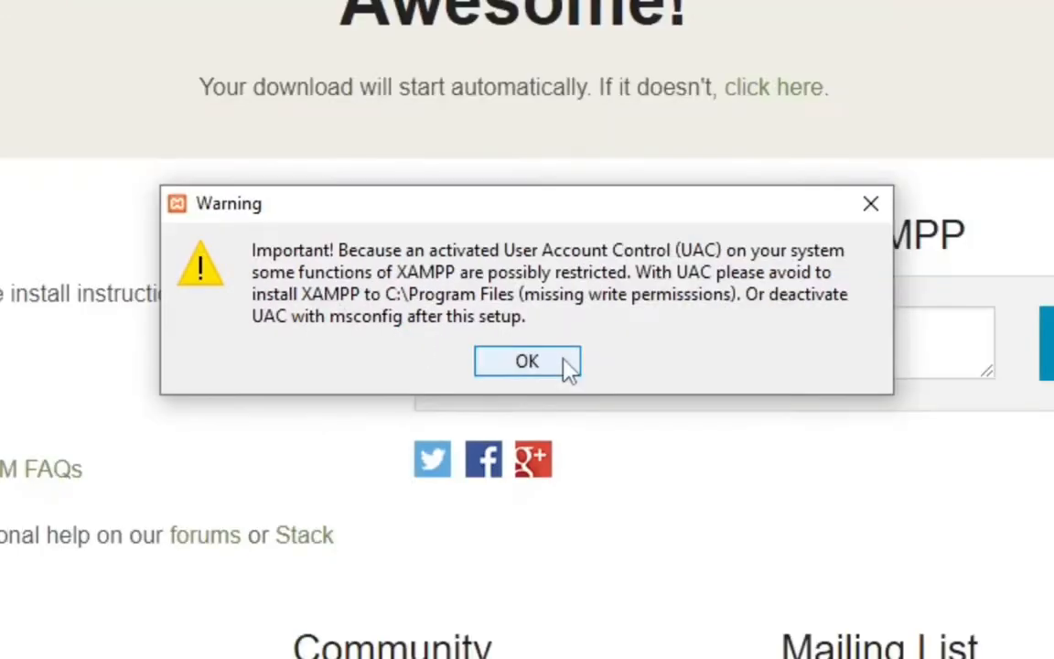
# Step: Dismiss the UAC warning and continue past Select Components with all components kept
pyautogui.click(526, 361)
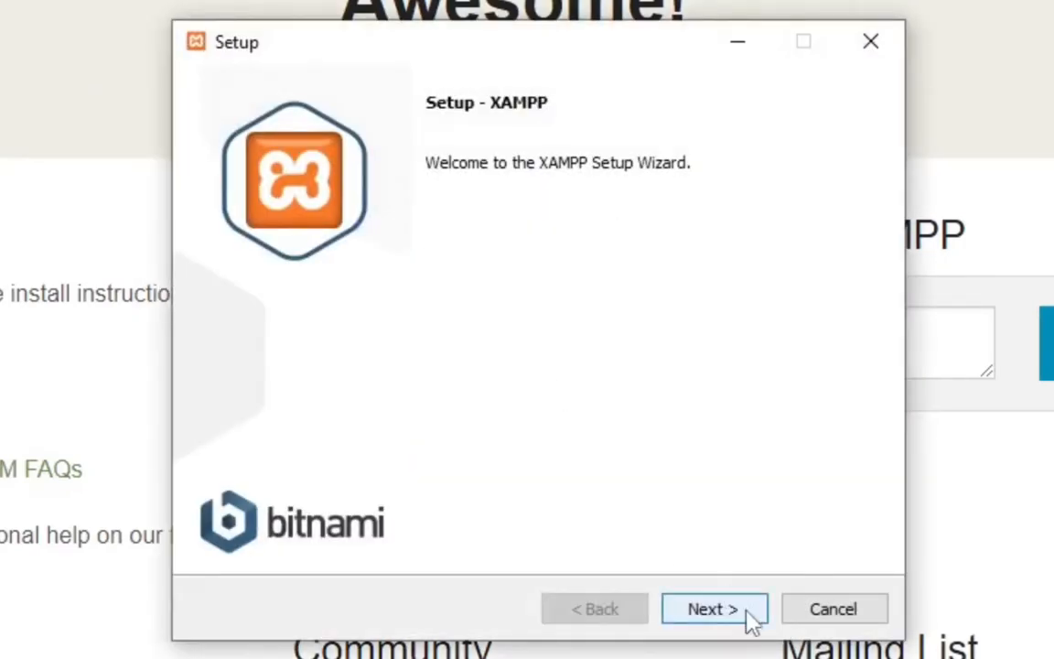
pyautogui.click(713, 608)
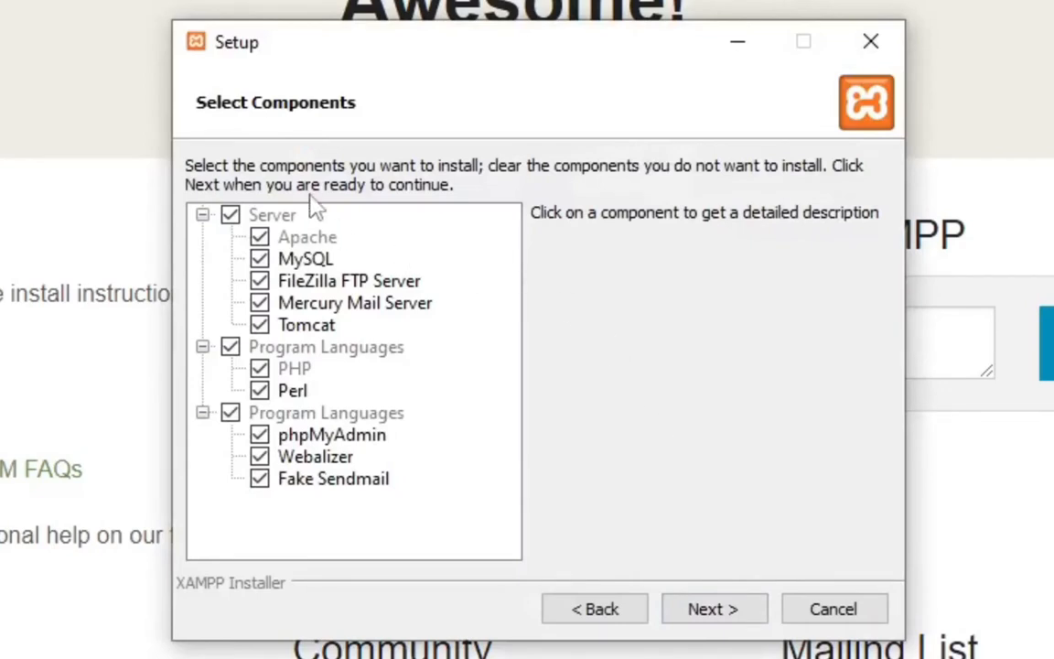
pyautogui.moveTo(322, 260)
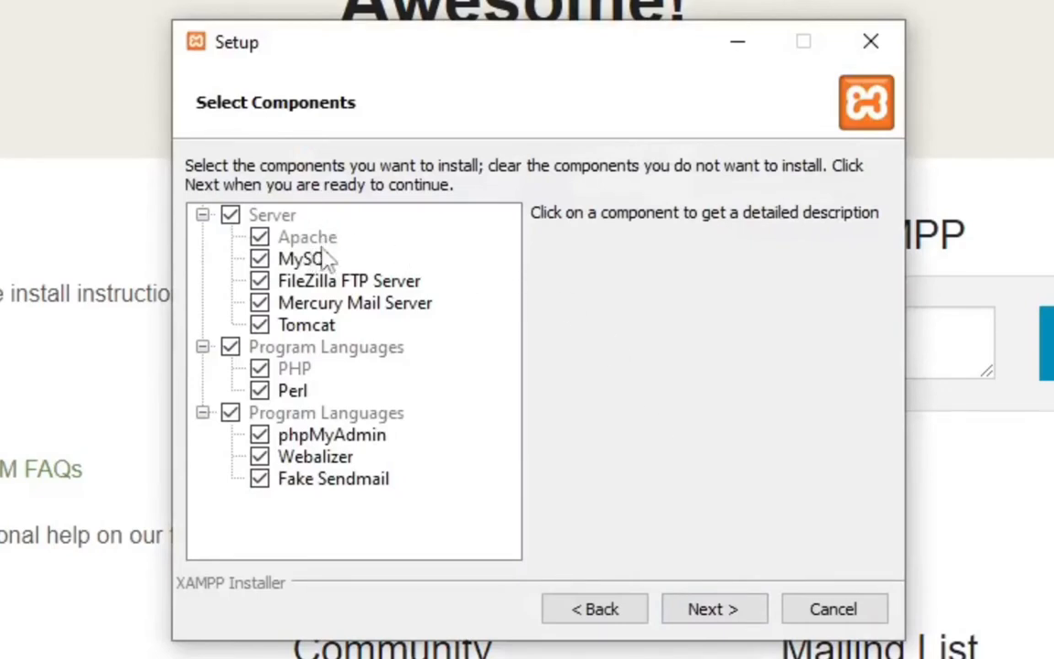
pyautogui.moveTo(284, 307)
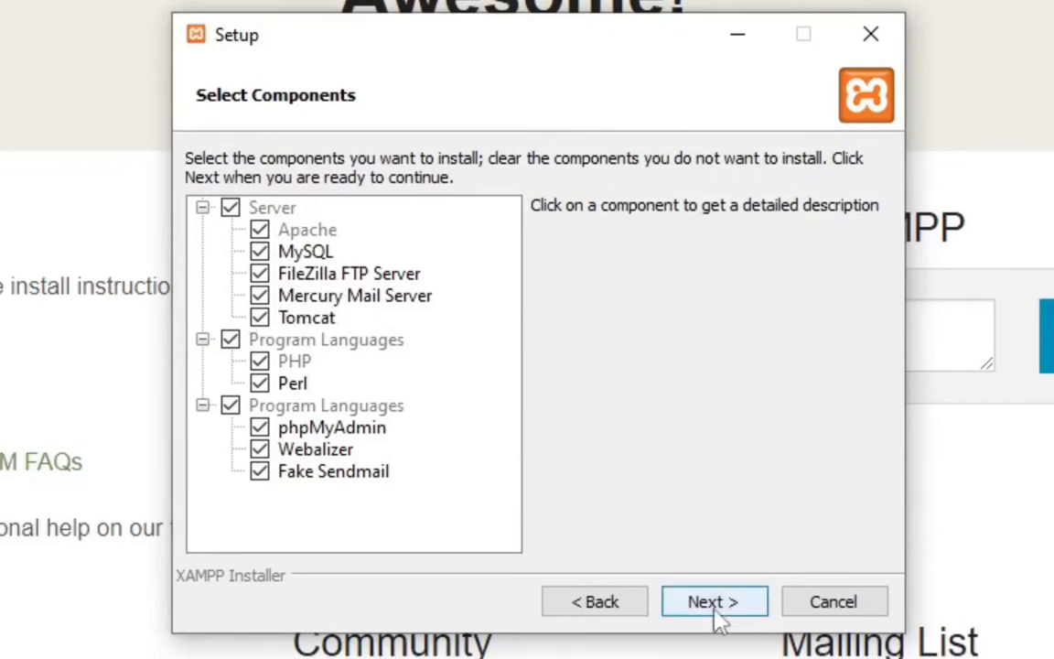
pyautogui.click(713, 600)
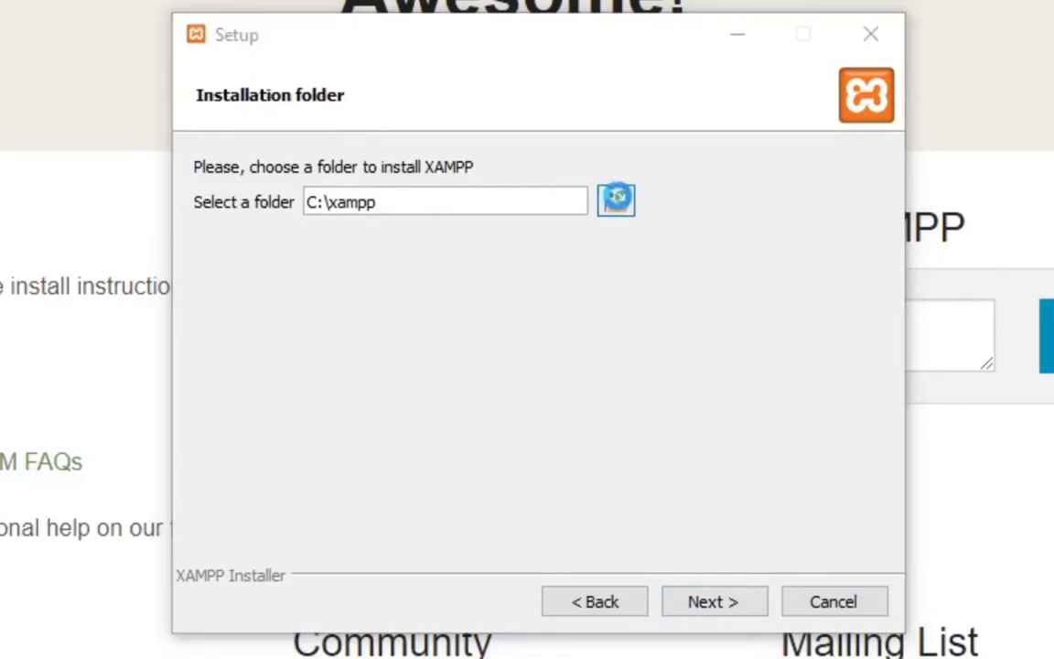
# Step: Browse to New Volume (D:) and create a new folder named xamp there
pyautogui.click(617, 200)
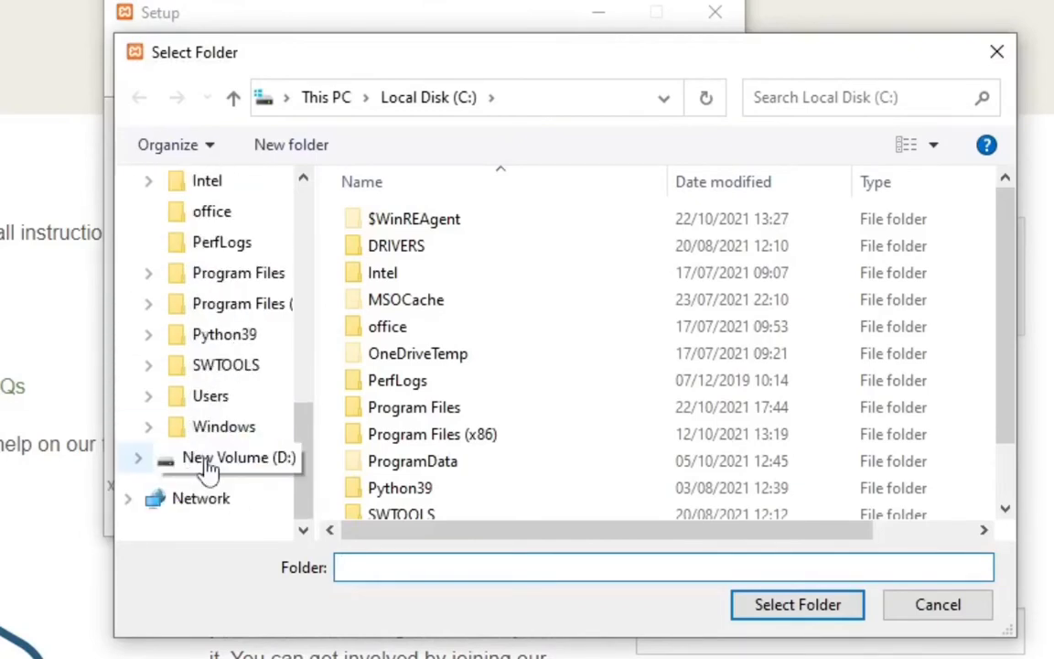
pyautogui.click(227, 457)
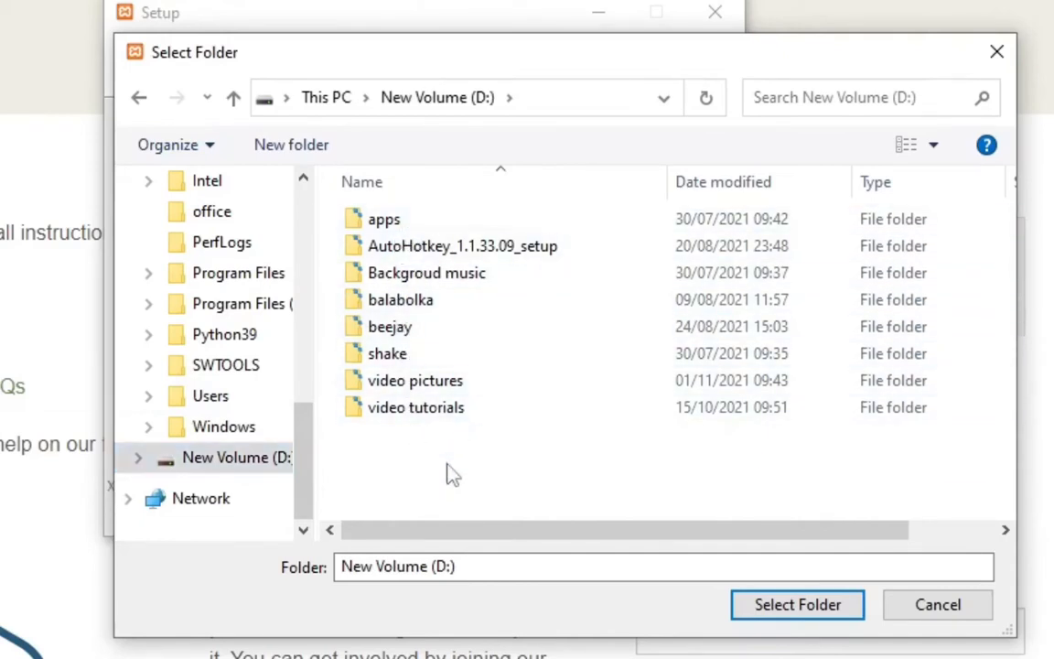
pyautogui.rightClick(448, 472)
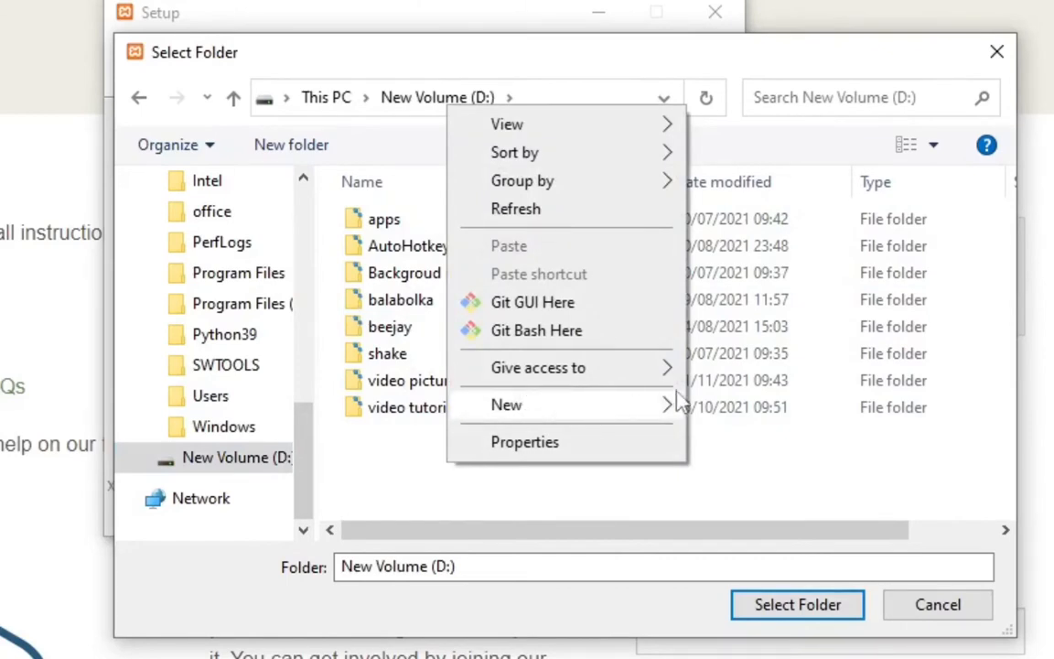
pyautogui.click(505, 404)
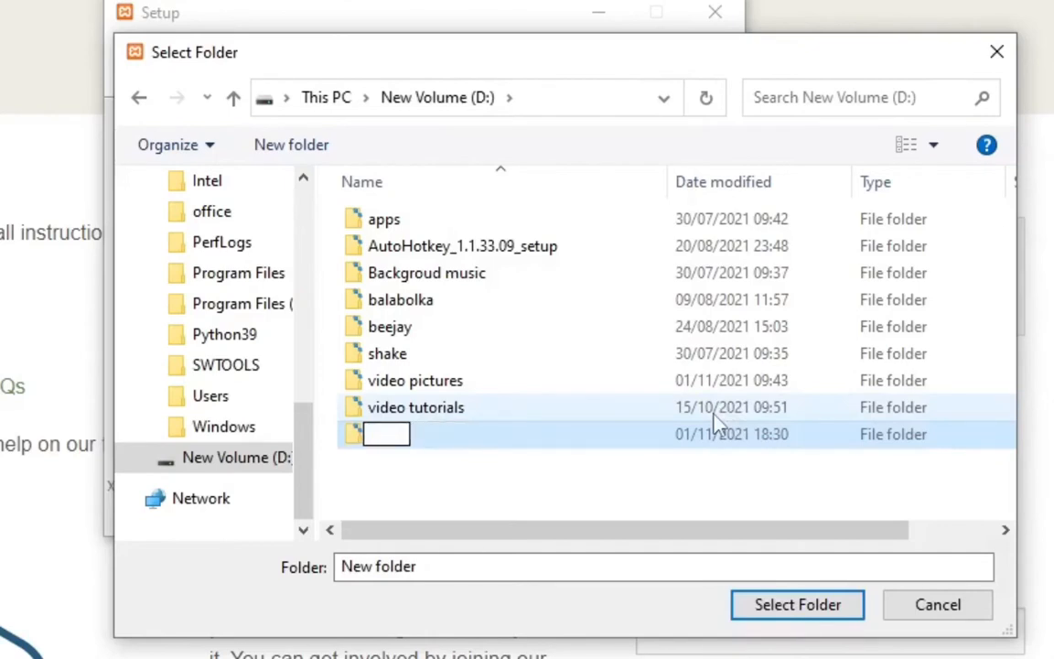
pyautogui.write('xa')
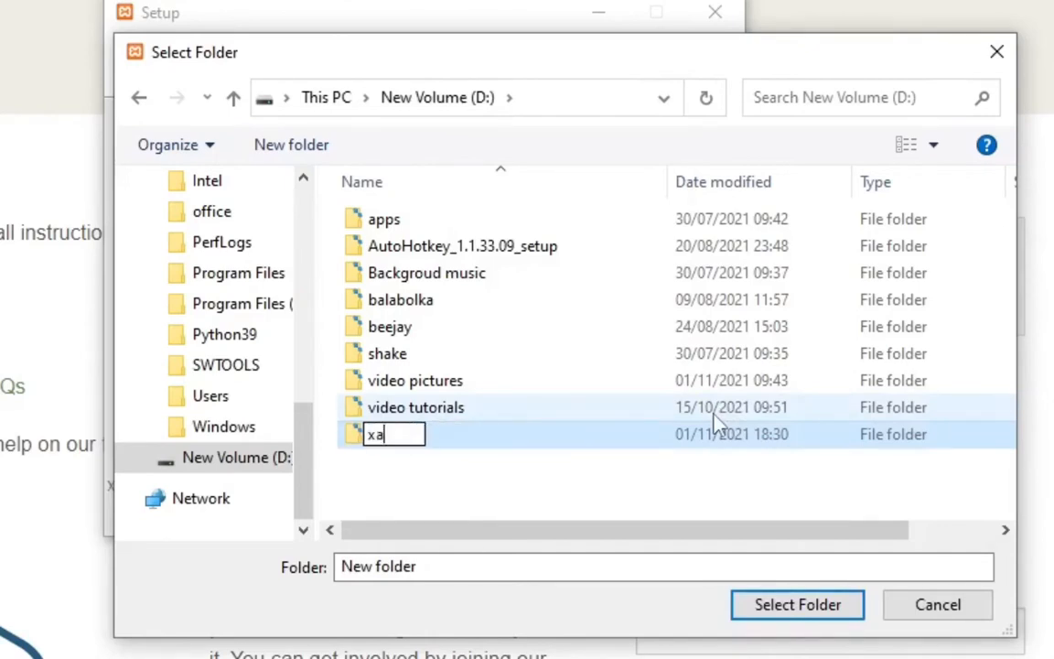
pyautogui.write('kmp')
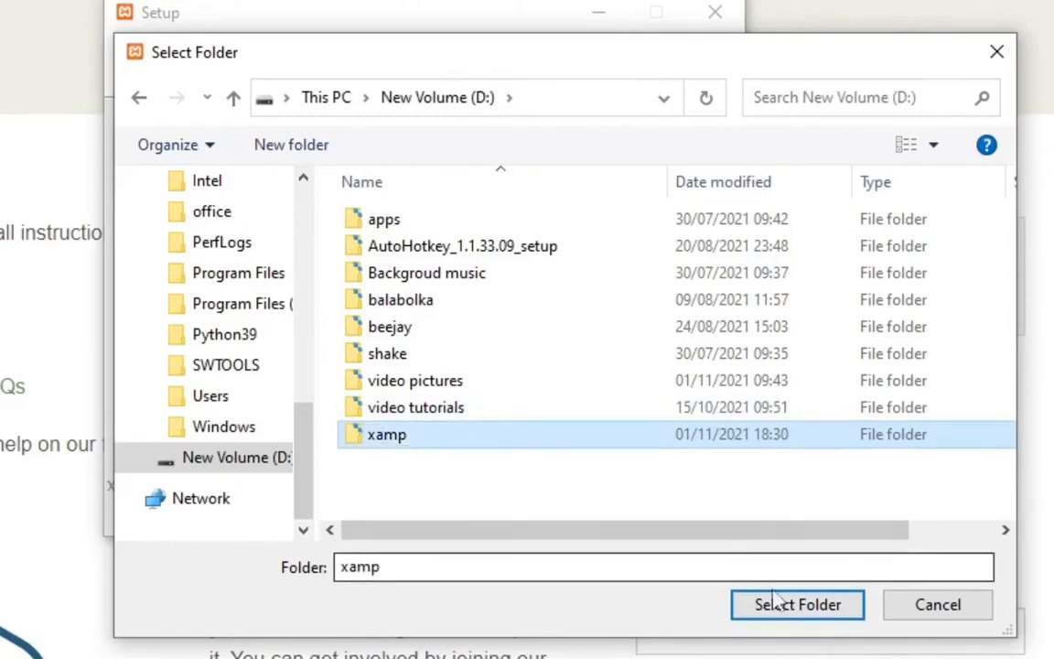
# Step: Choose D:\xamp as the installation folder and continue to the language page
pyautogui.click(798, 604)
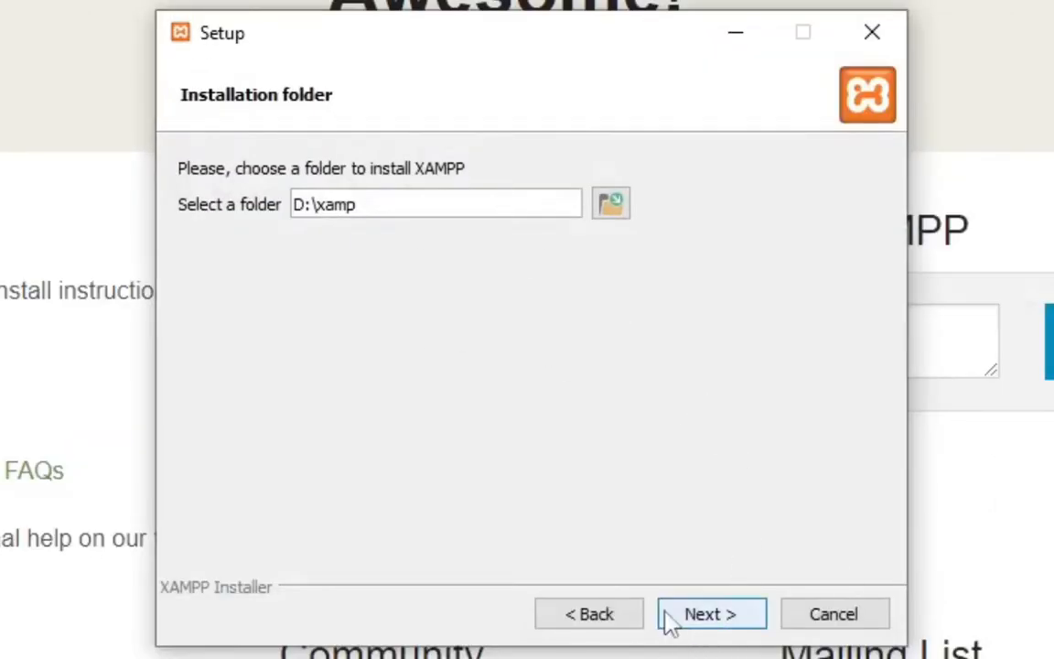
pyautogui.click(710, 613)
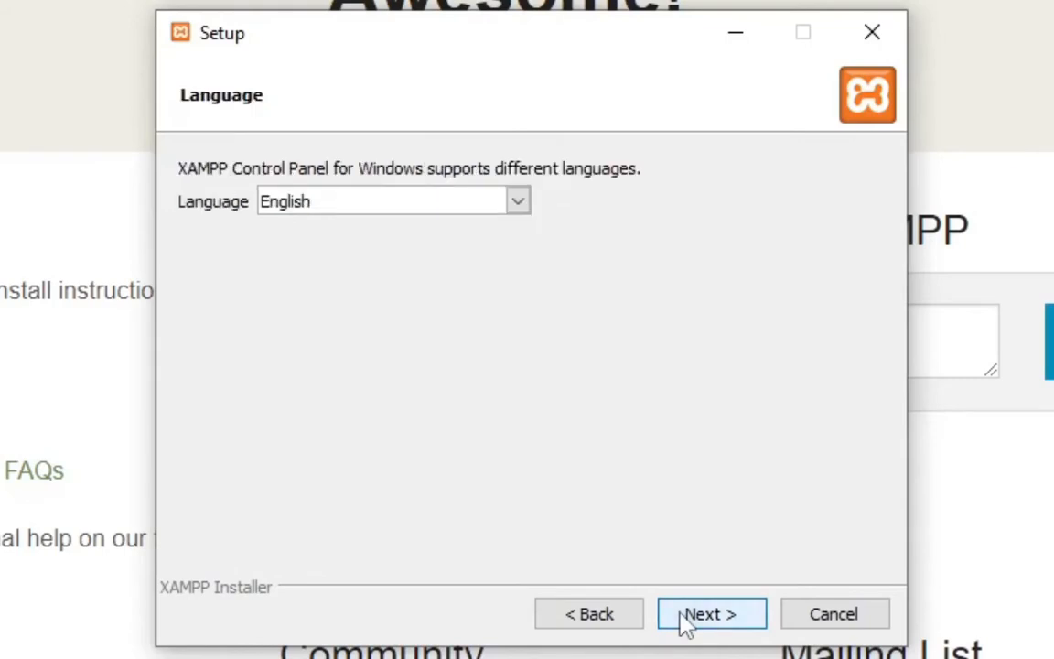
pyautogui.moveTo(228, 223)
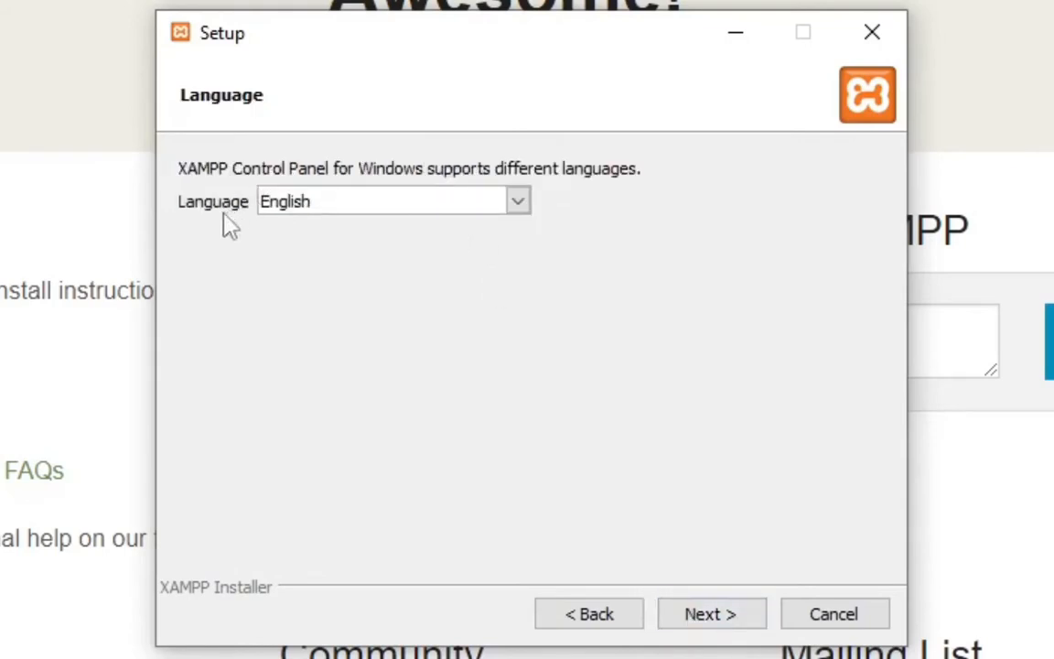
pyautogui.moveTo(711, 613)
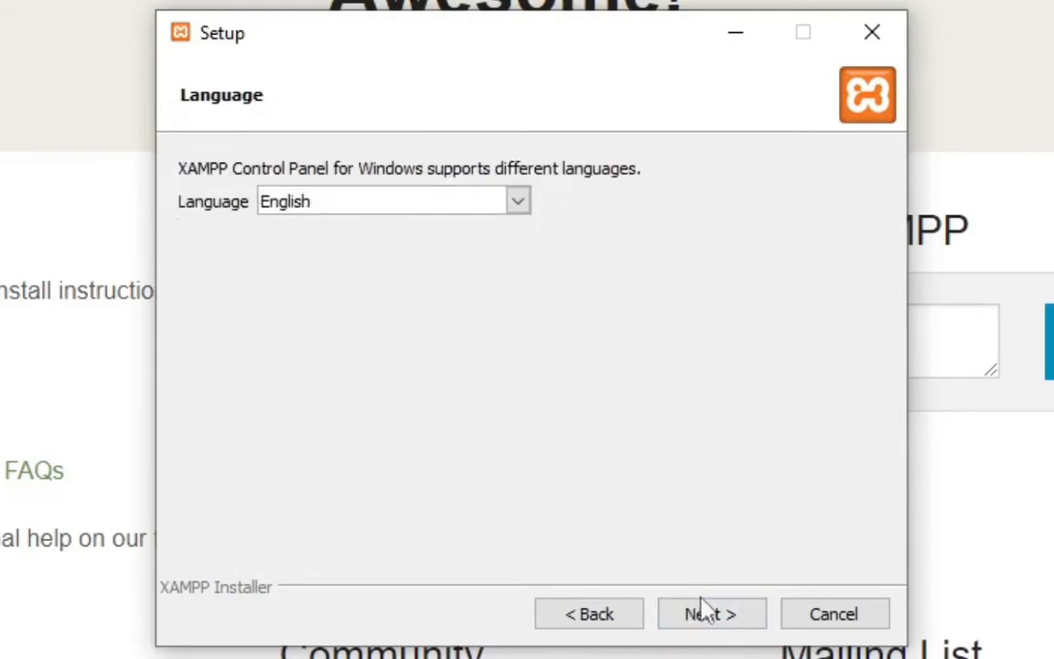
# Step: Keep English as the language and continue to the Bitnami for XAMPP page
pyautogui.click(710, 613)
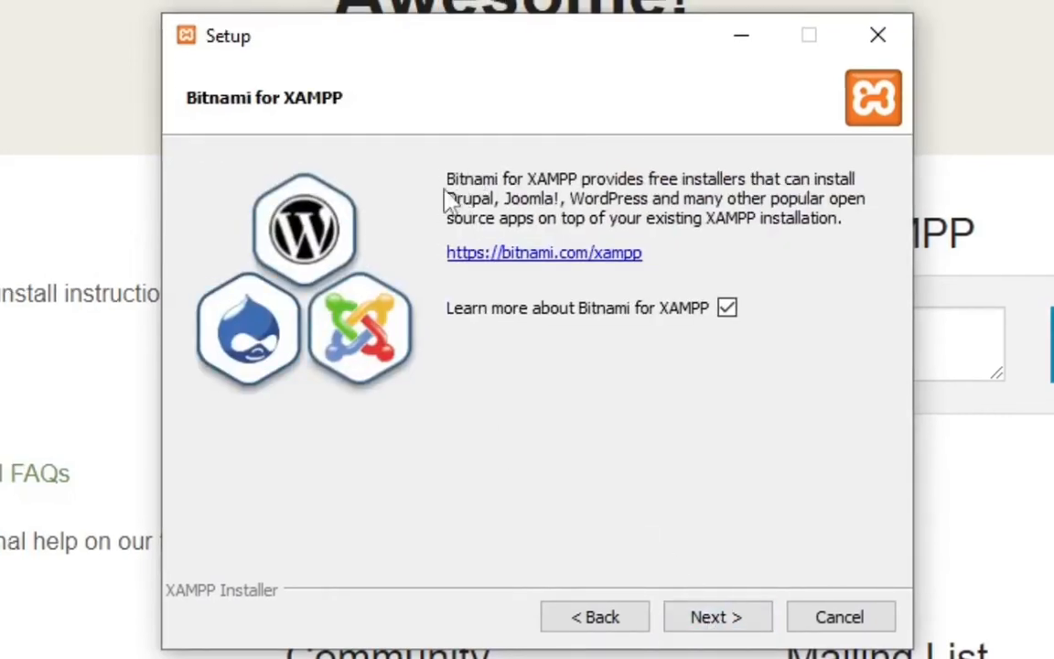
pyautogui.moveTo(498, 203)
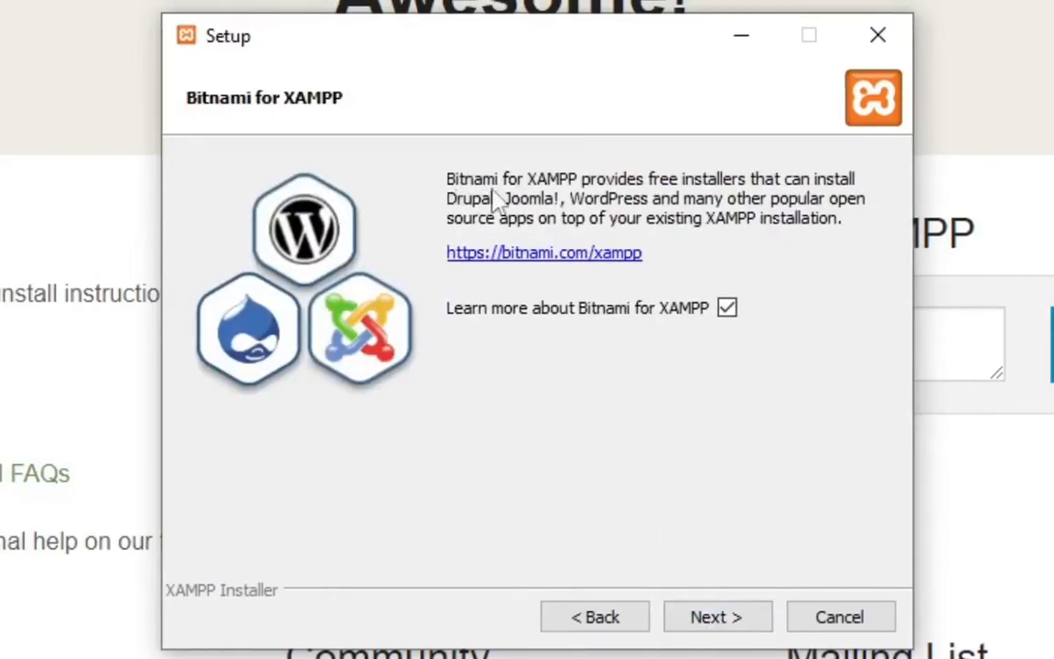
pyautogui.moveTo(589, 192)
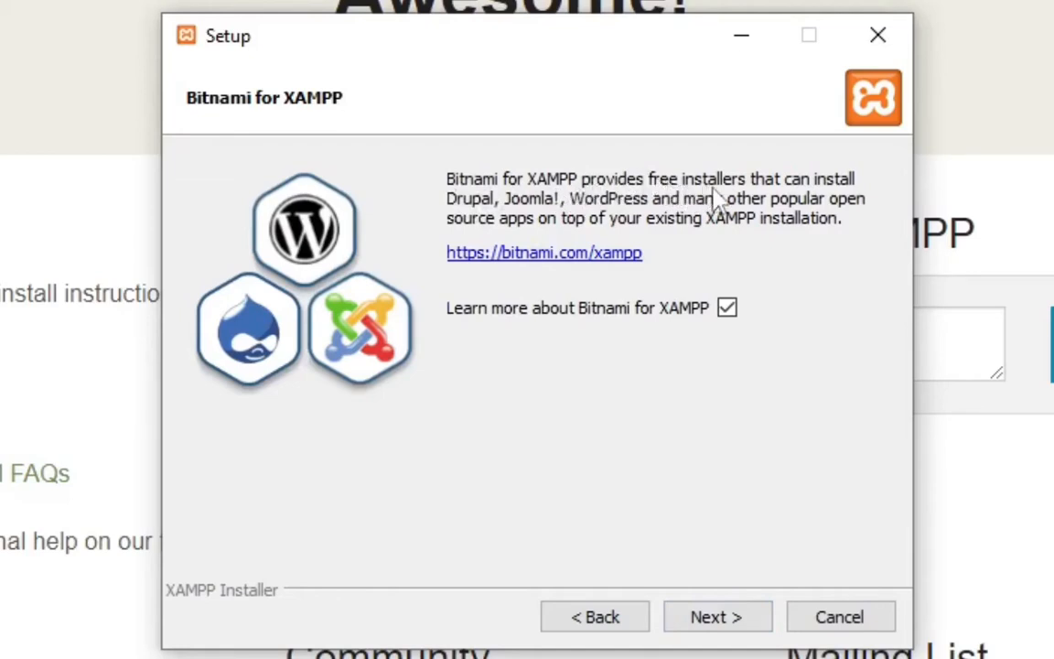
pyautogui.moveTo(593, 205)
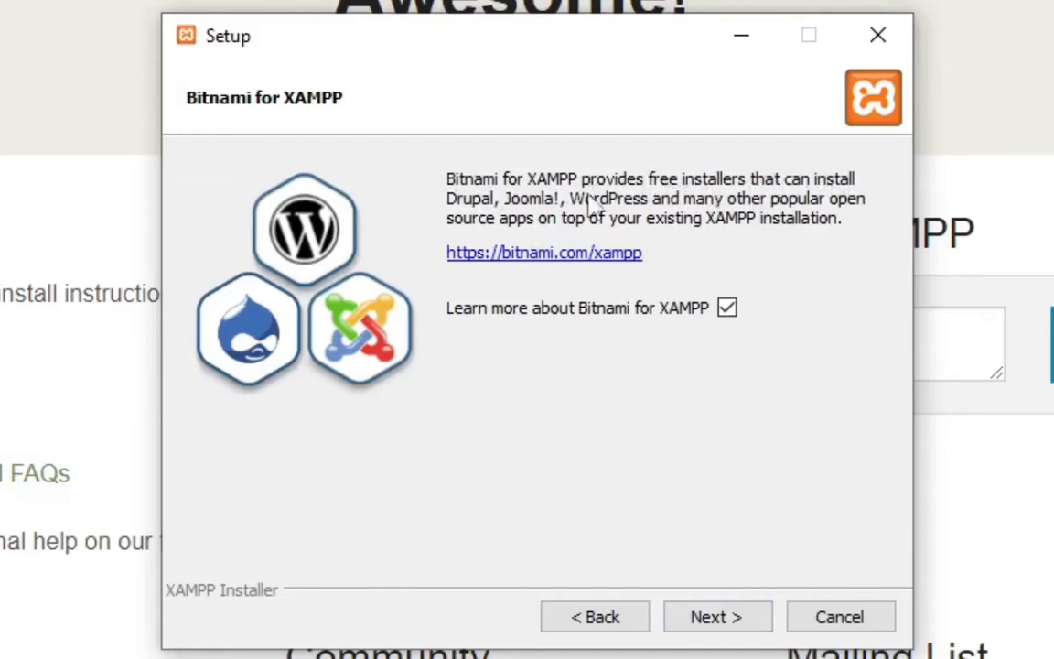
pyautogui.moveTo(493, 227)
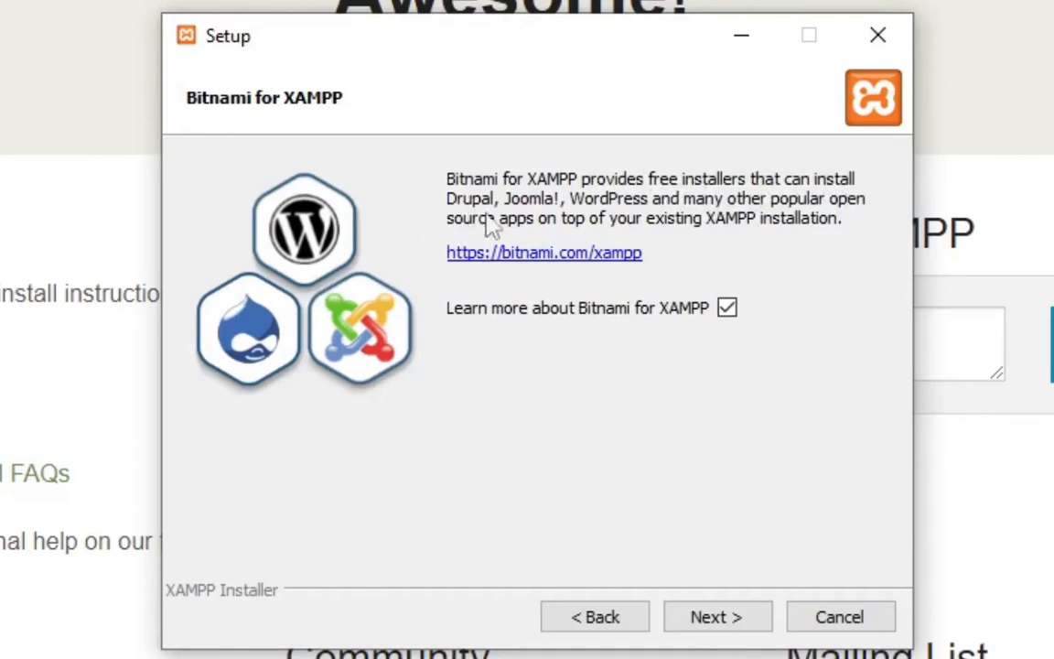
pyautogui.moveTo(567, 223)
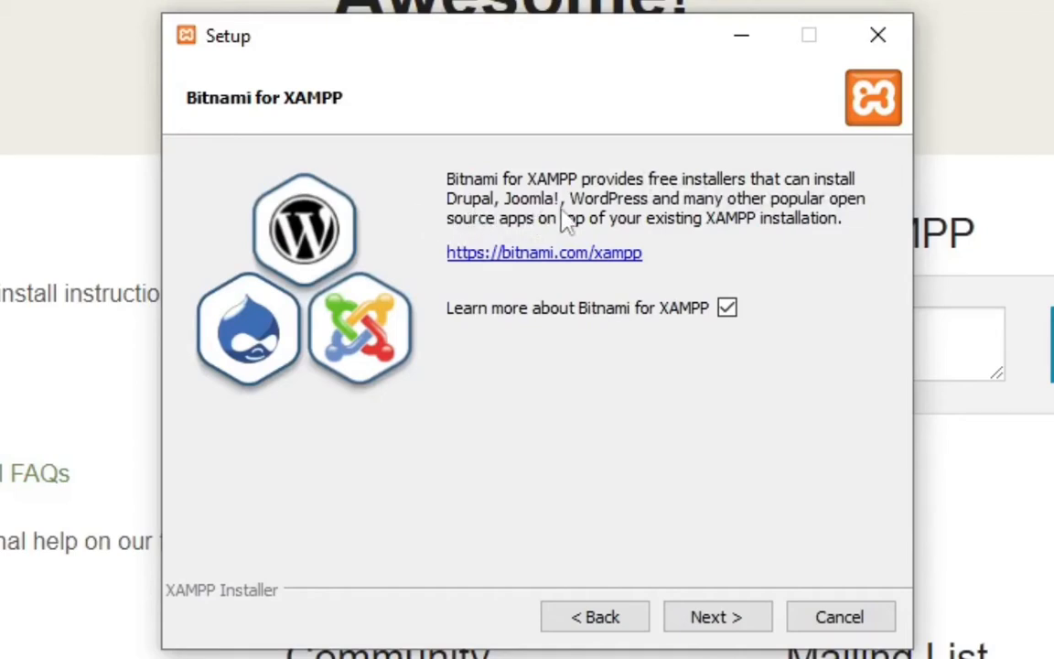
pyautogui.moveTo(741, 218)
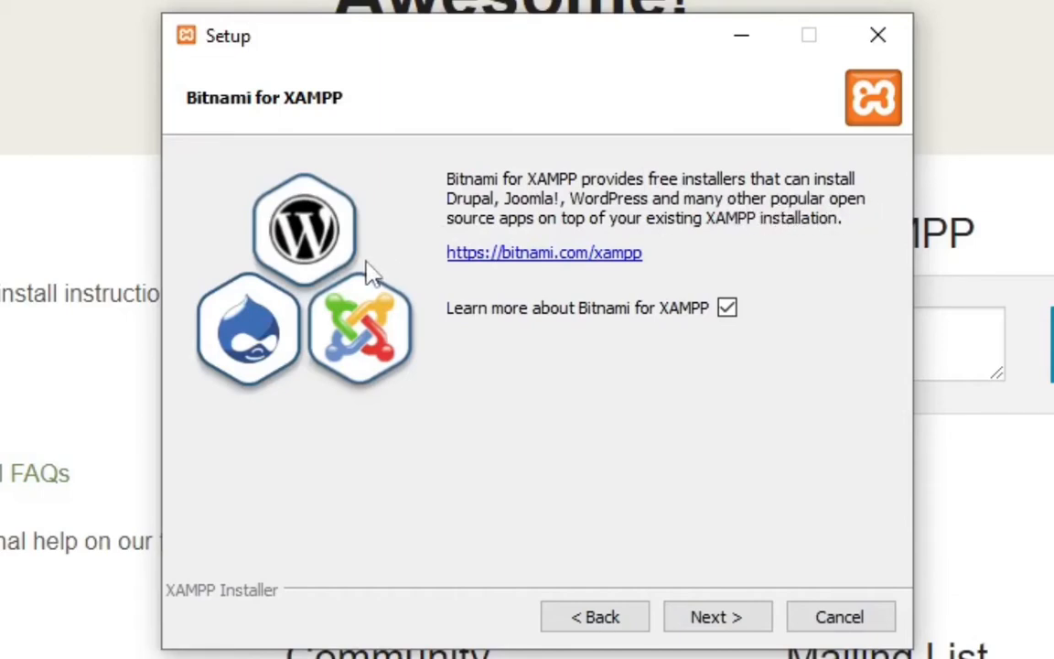
pyautogui.moveTo(602, 245)
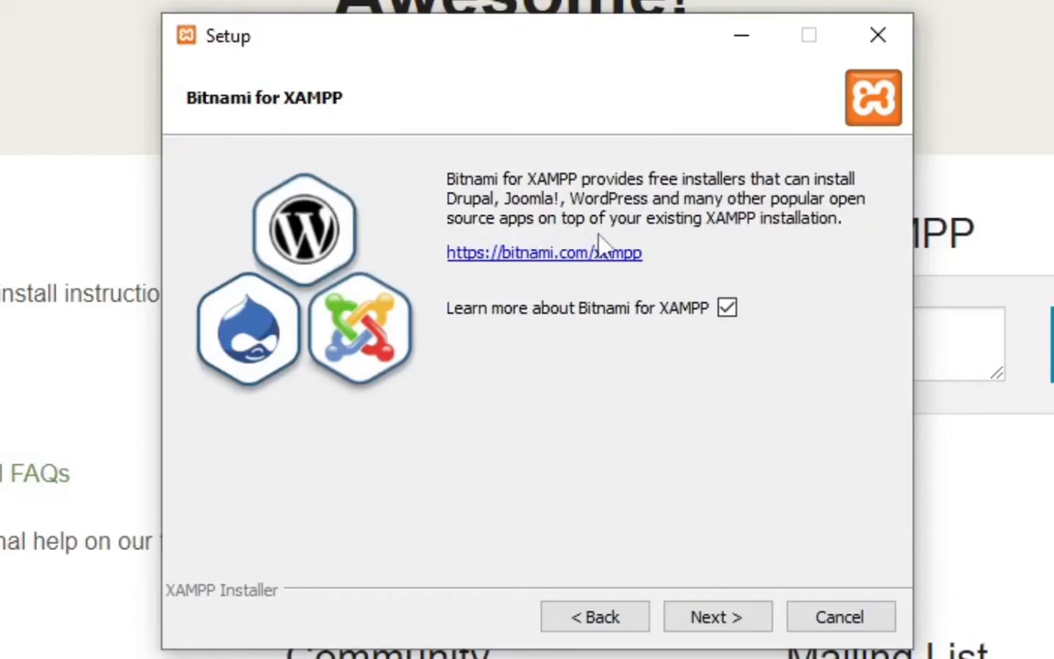
pyautogui.moveTo(766, 231)
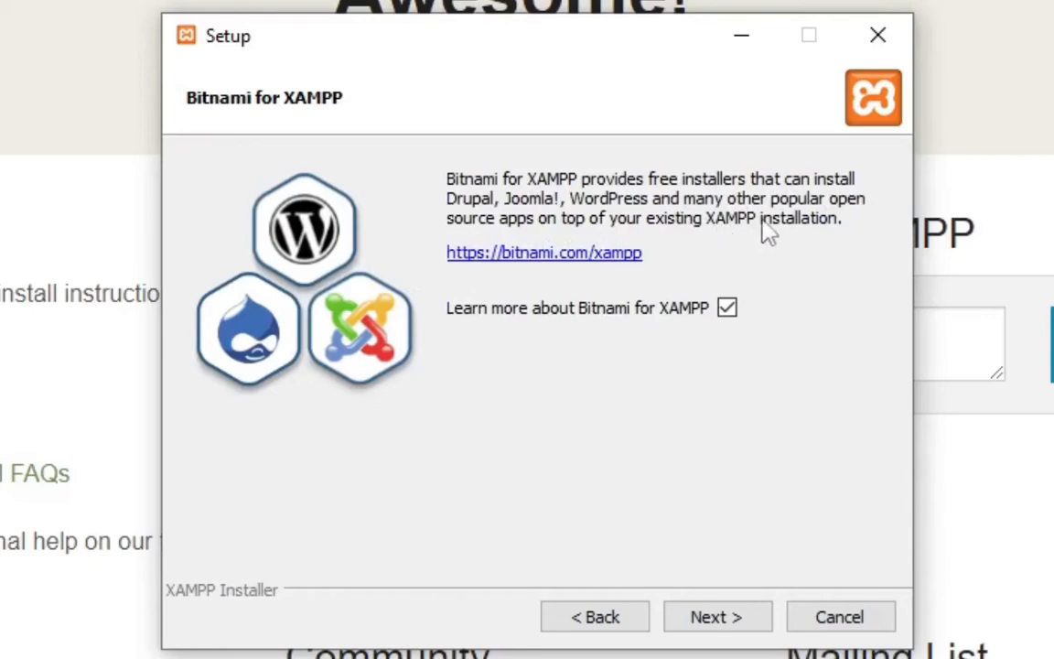
pyautogui.moveTo(704, 223)
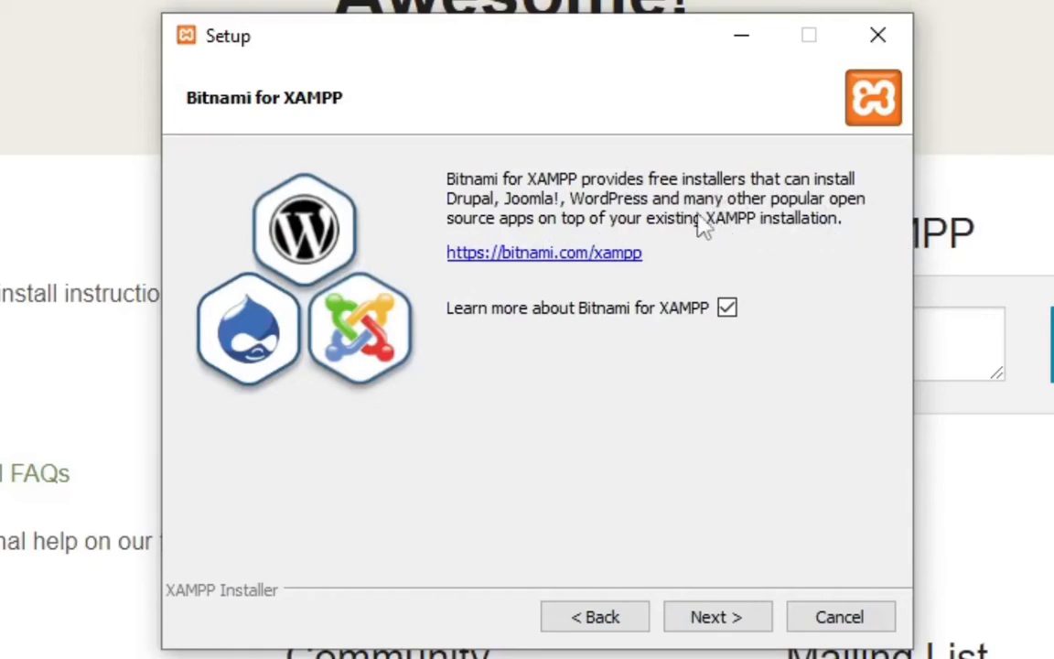
pyautogui.moveTo(863, 247)
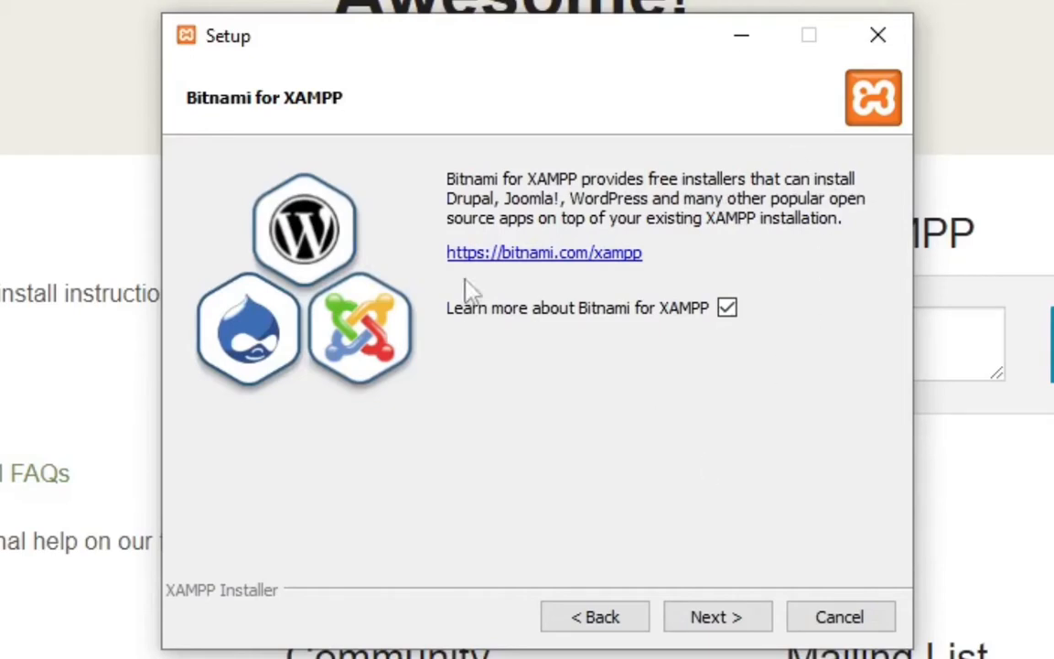
pyautogui.moveTo(717, 614)
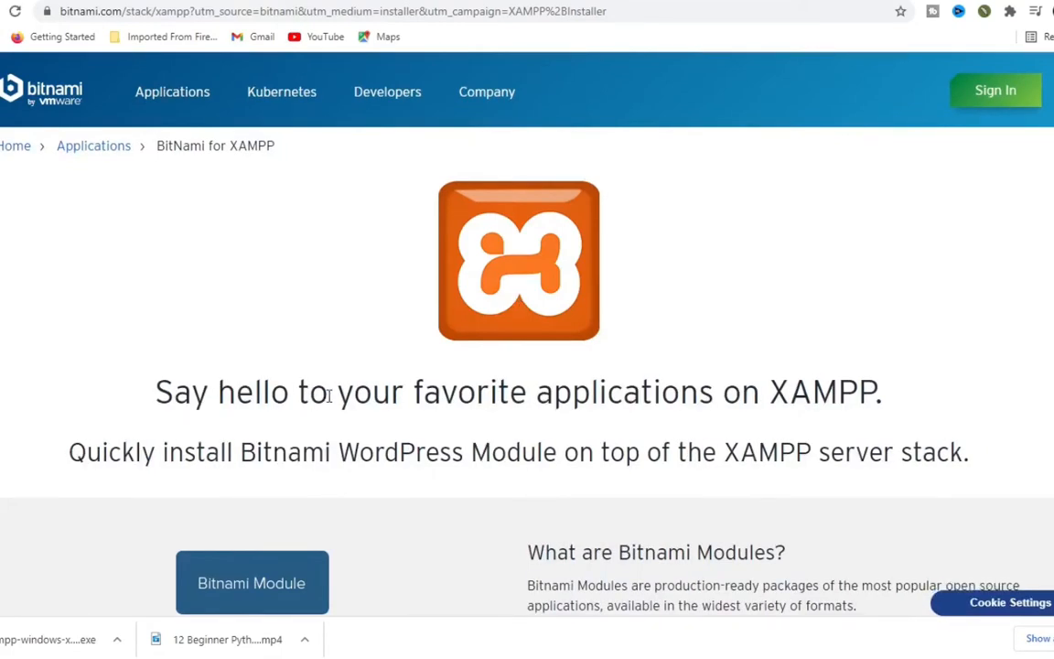
pyautogui.moveTo(759, 417)
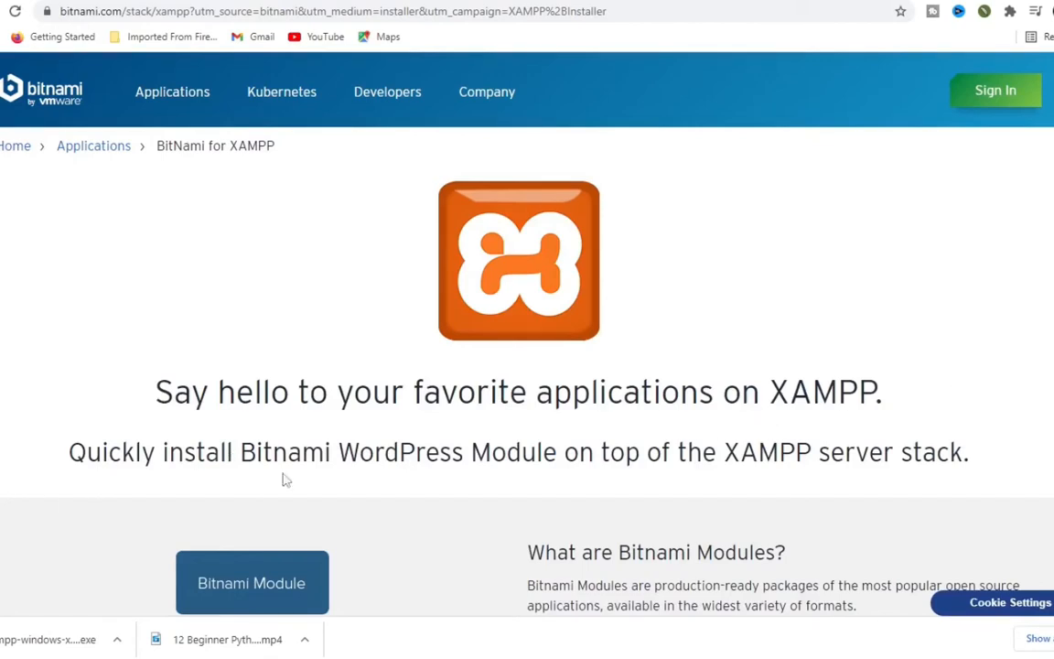
pyautogui.moveTo(413, 466)
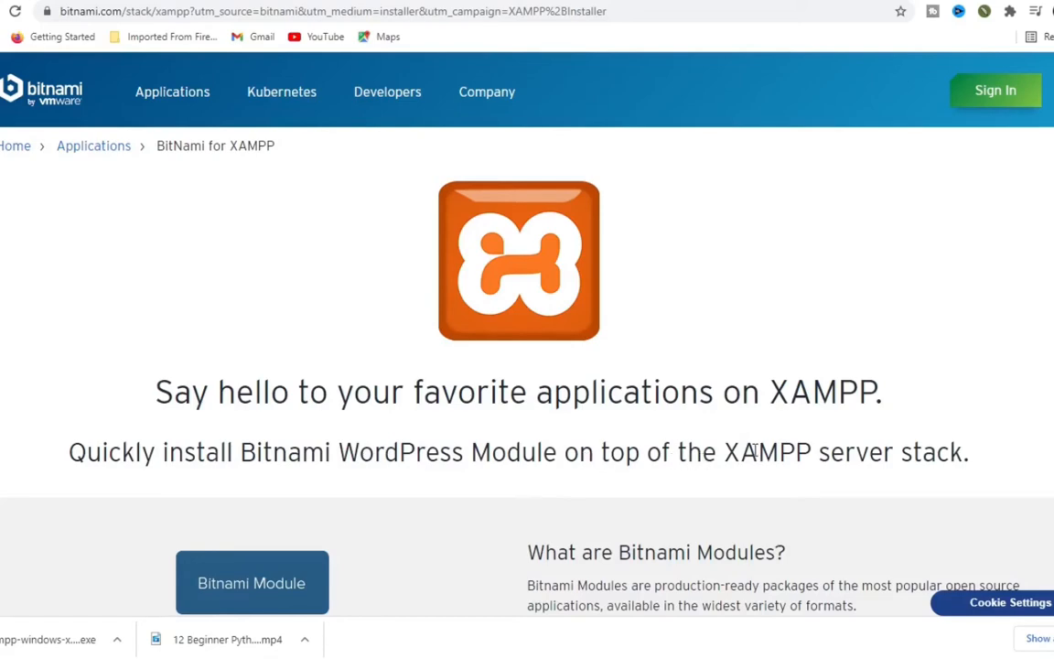
pyautogui.moveTo(925, 461)
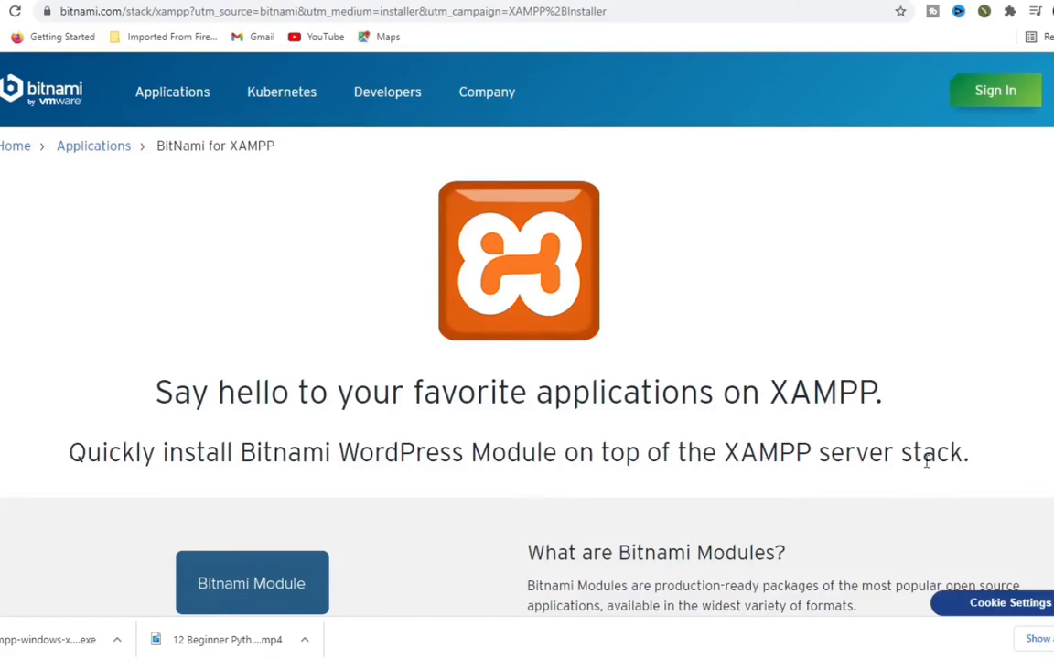
pyautogui.scroll(-3)
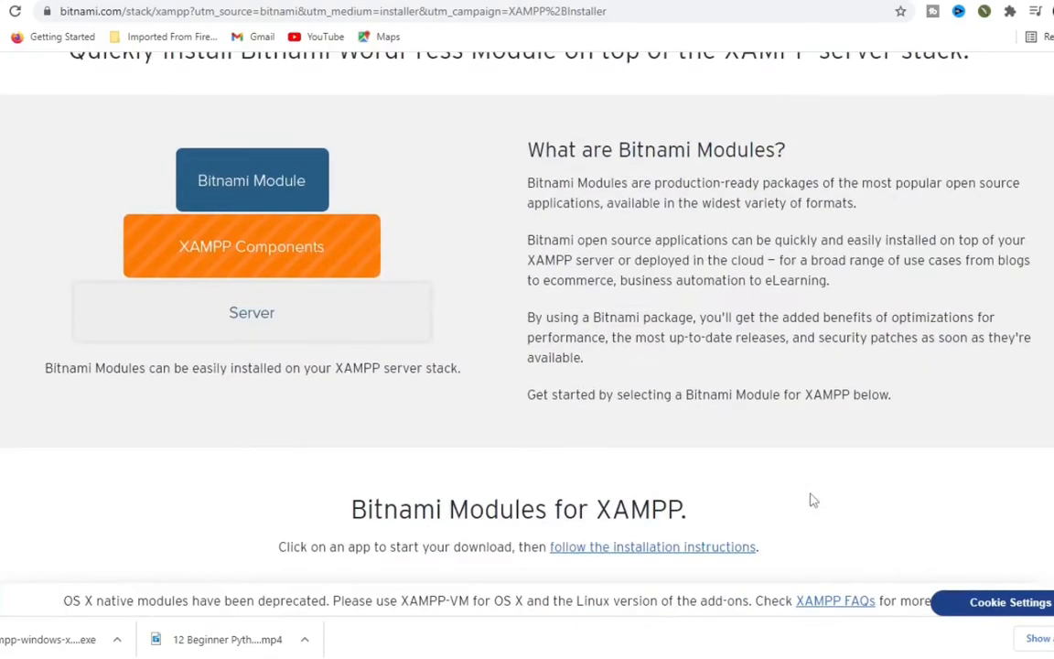
pyautogui.scroll(3)
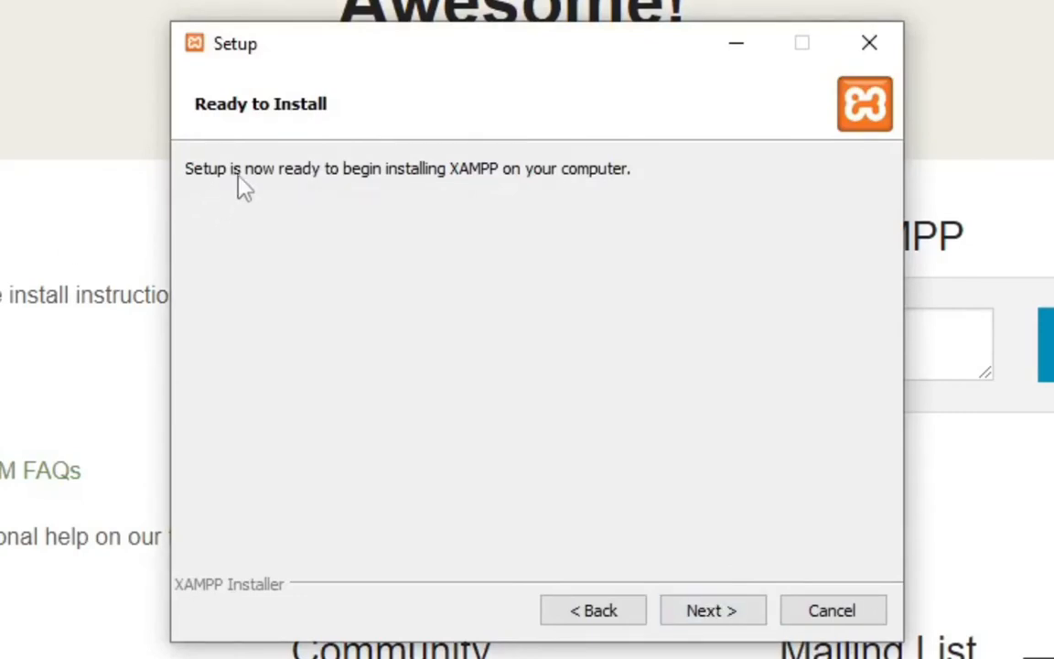
pyautogui.moveTo(406, 189)
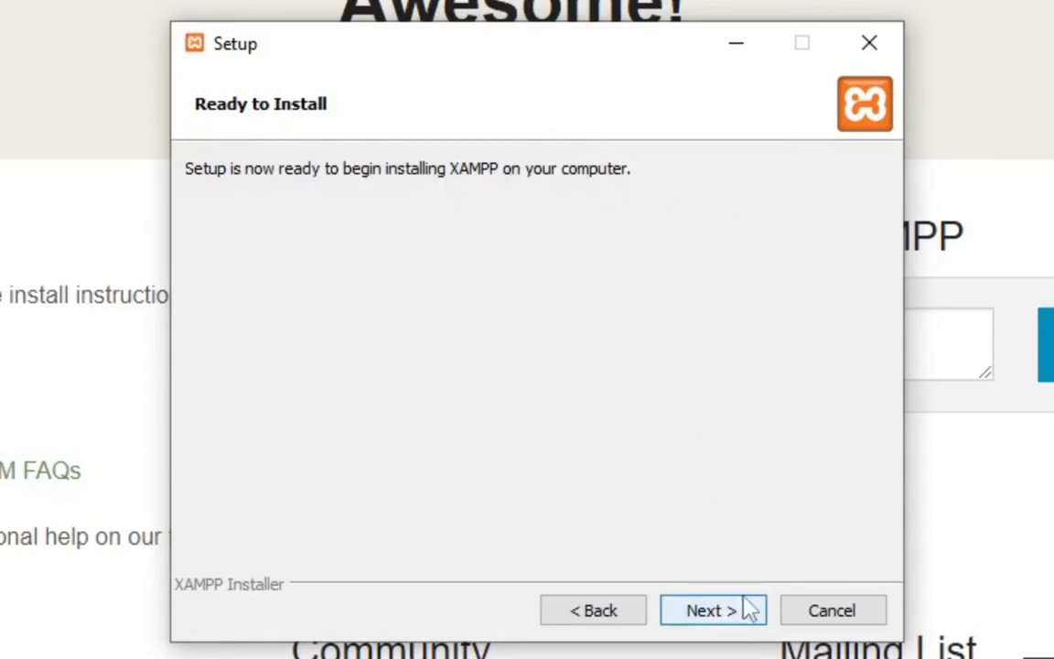
# Step: Start the XAMPP installation from the Ready to Install page
pyautogui.click(712, 611)
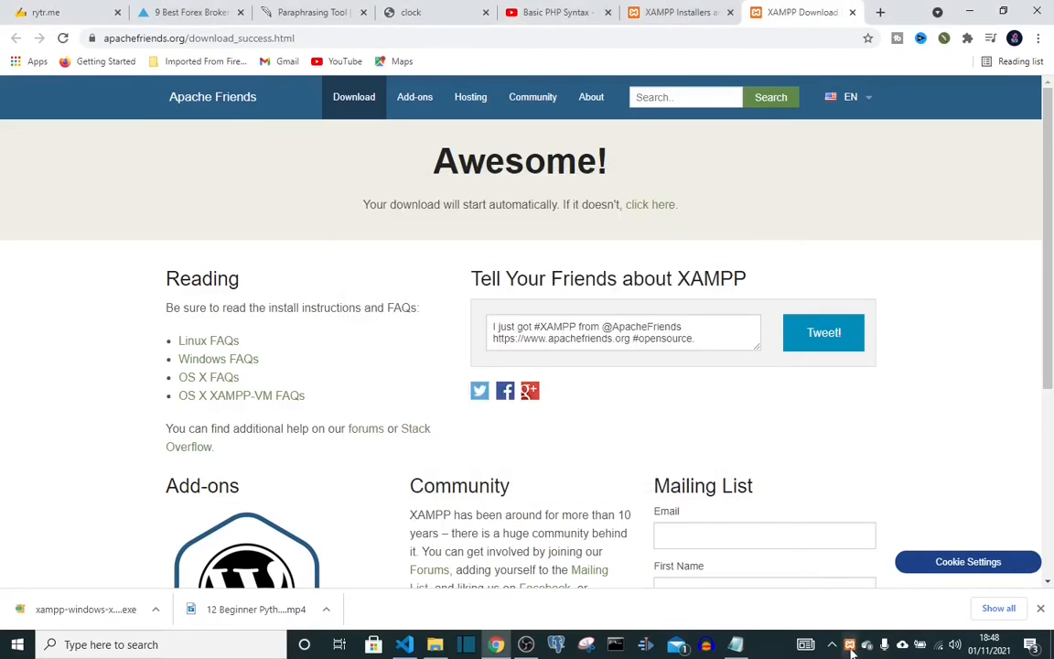
pyautogui.moveTo(849, 643)
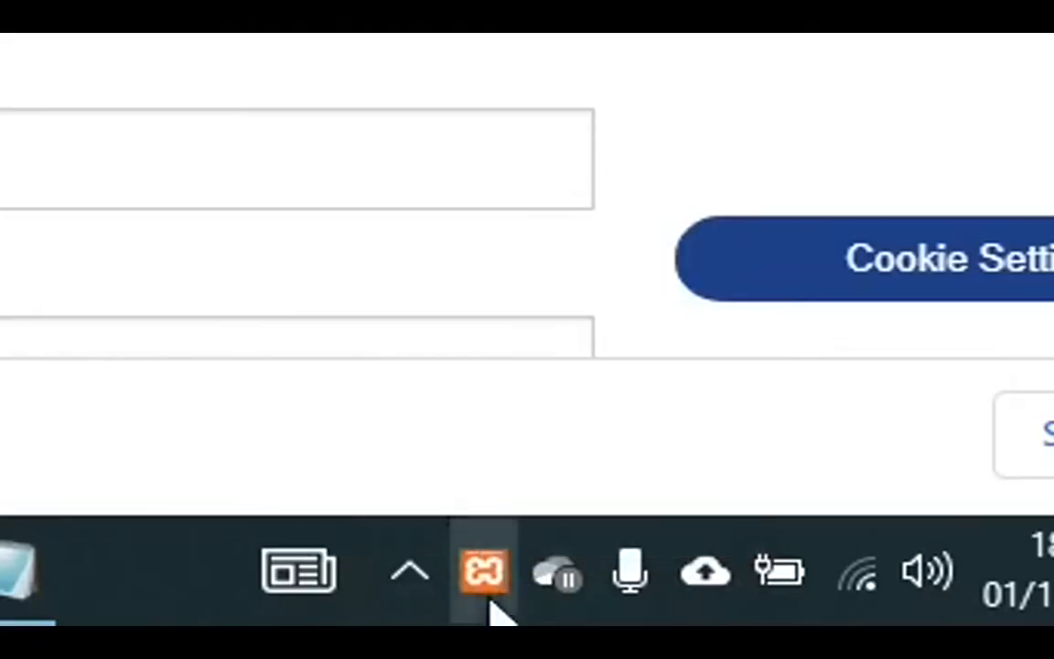
pyautogui.moveTo(483, 571)
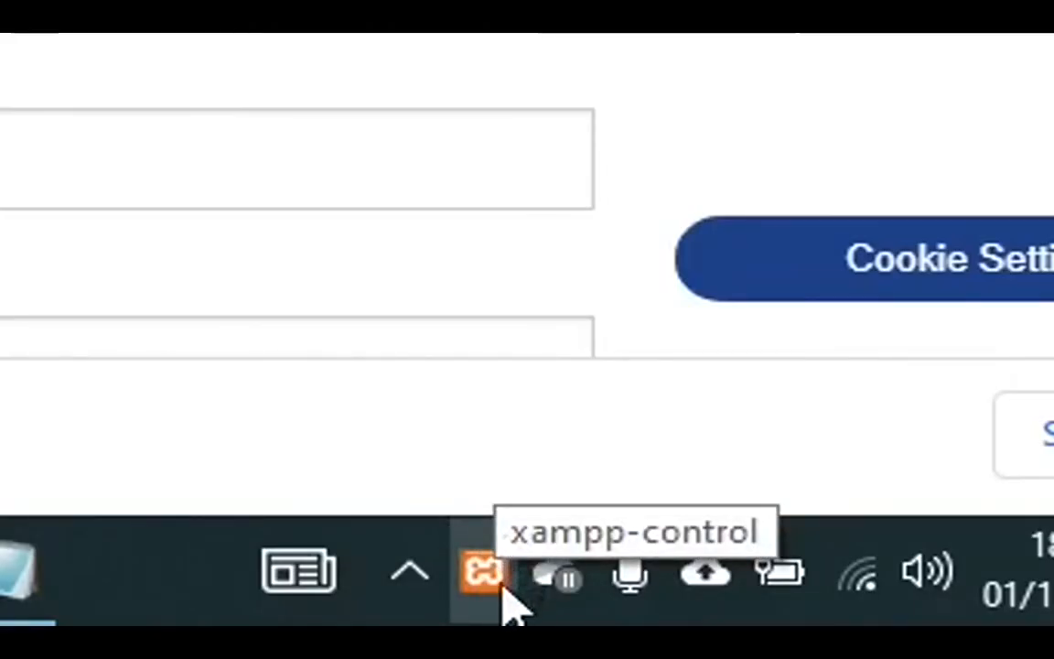
pyautogui.moveTo(494, 607)
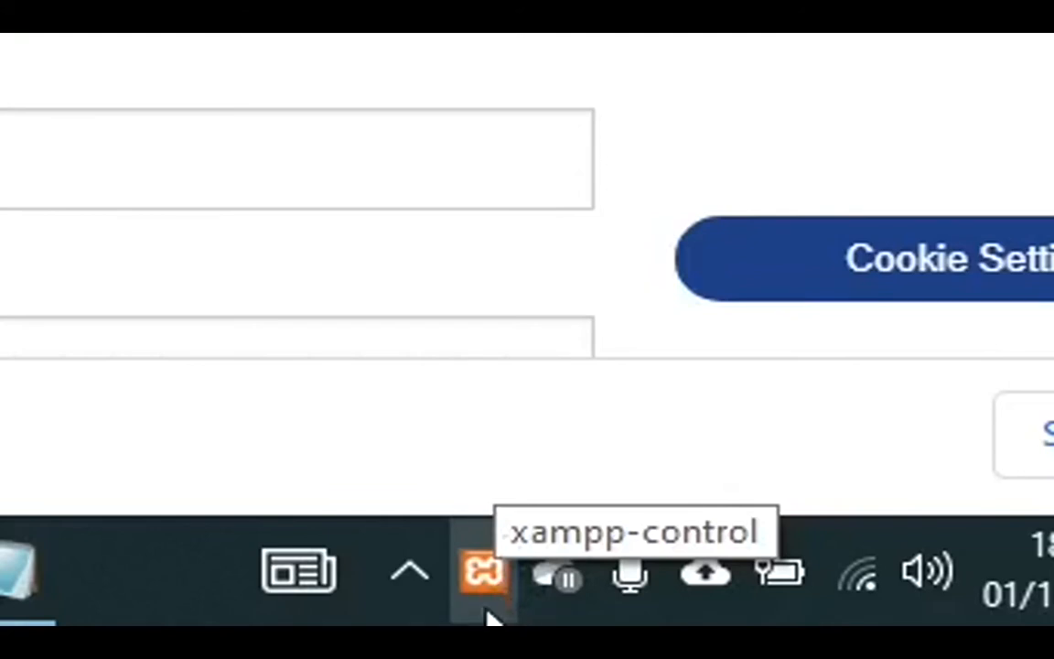
# Step: Bring up the XAMPP Control Panel from the xampp-control tray icon
pyautogui.click(483, 570)
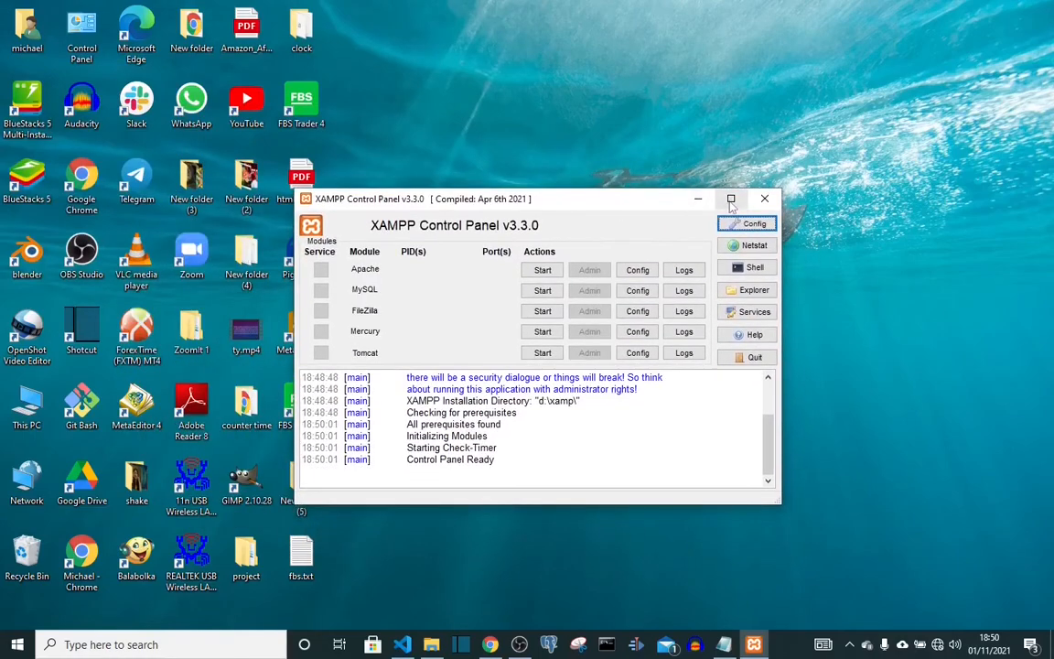
# Step: Start the Apache, MySQL and FileZilla services in the XAMPP Control Panel
pyautogui.click(732, 198)
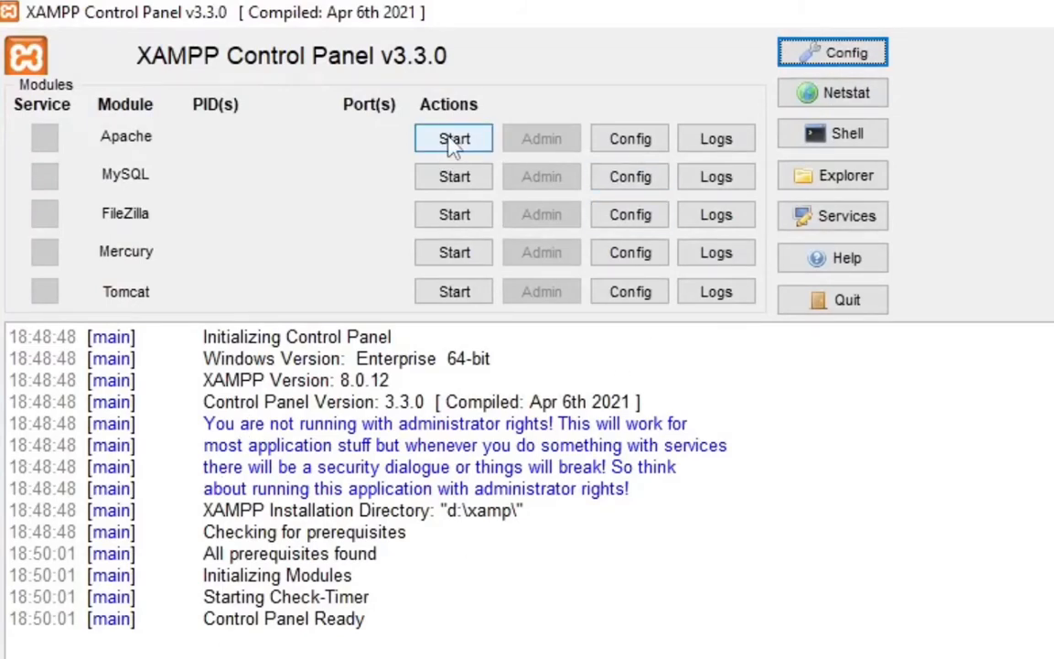
pyautogui.click(453, 139)
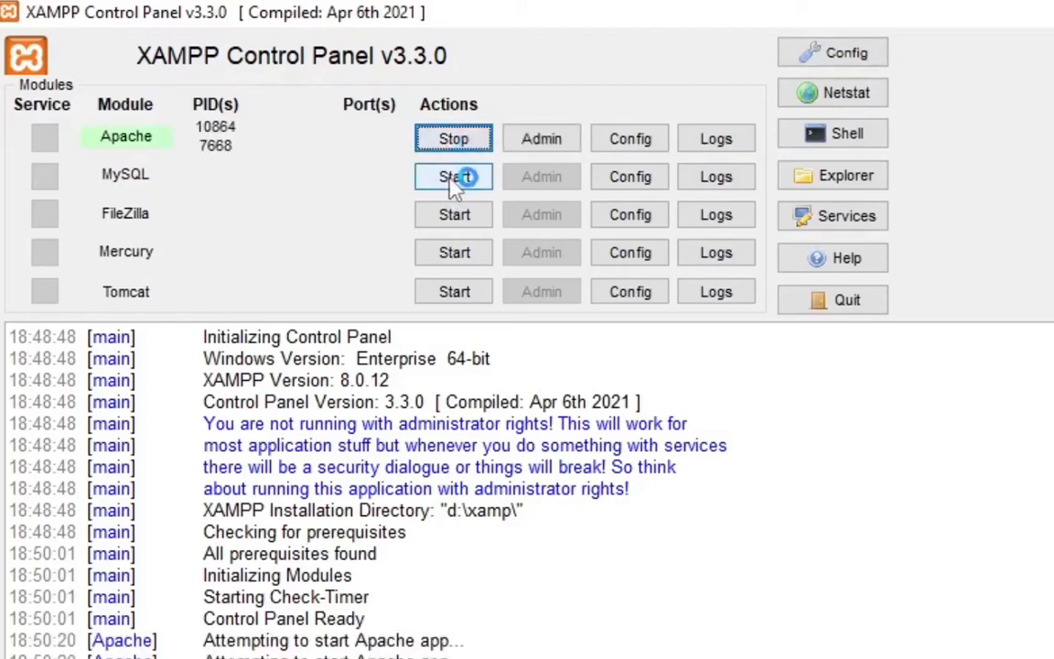
pyautogui.click(454, 176)
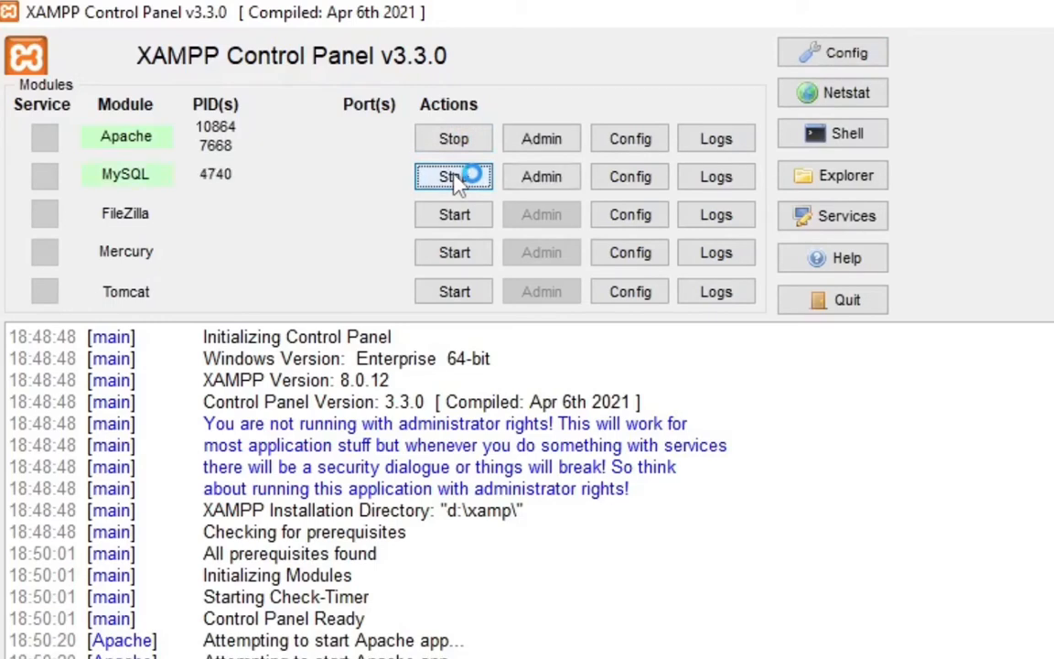
pyautogui.click(454, 176)
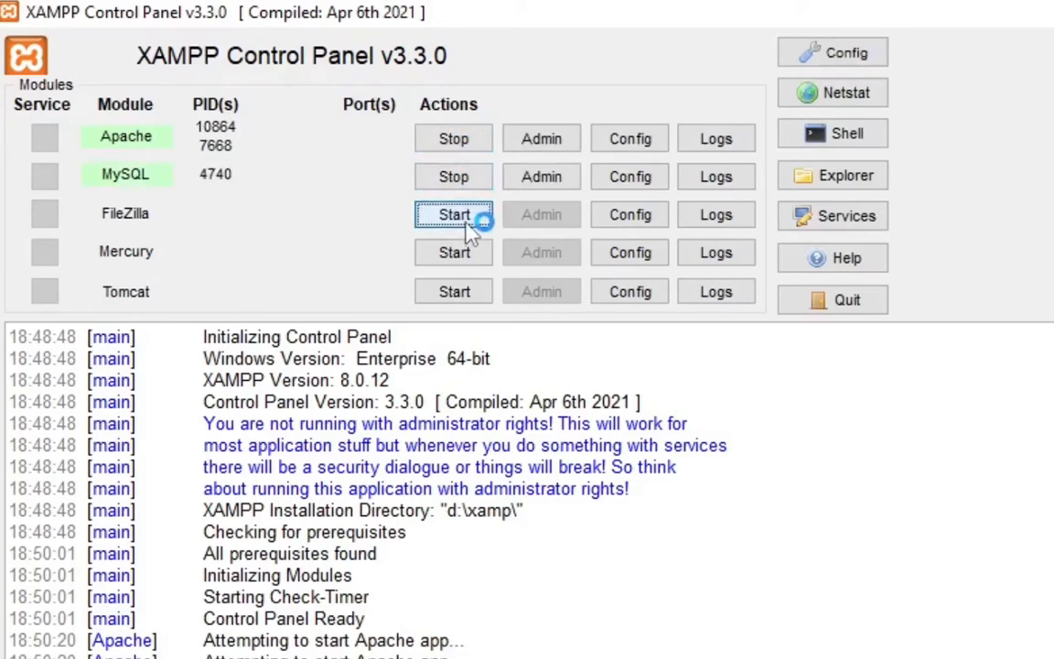
pyautogui.click(454, 214)
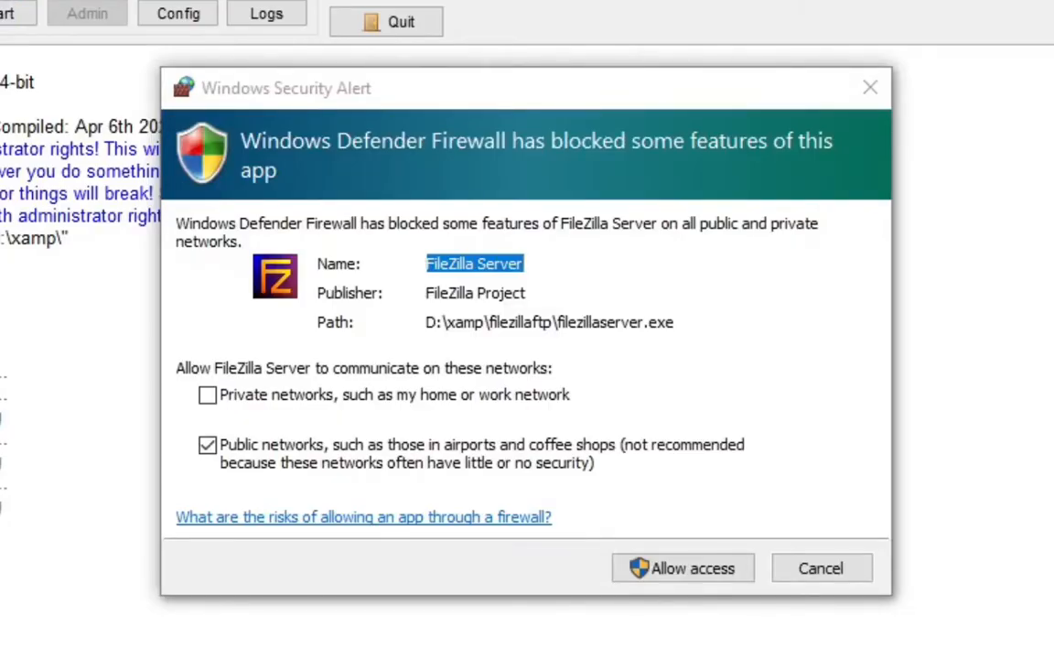
# Step: Allow FileZilla Server through the firewall on private networks as well
pyautogui.click(680, 567)
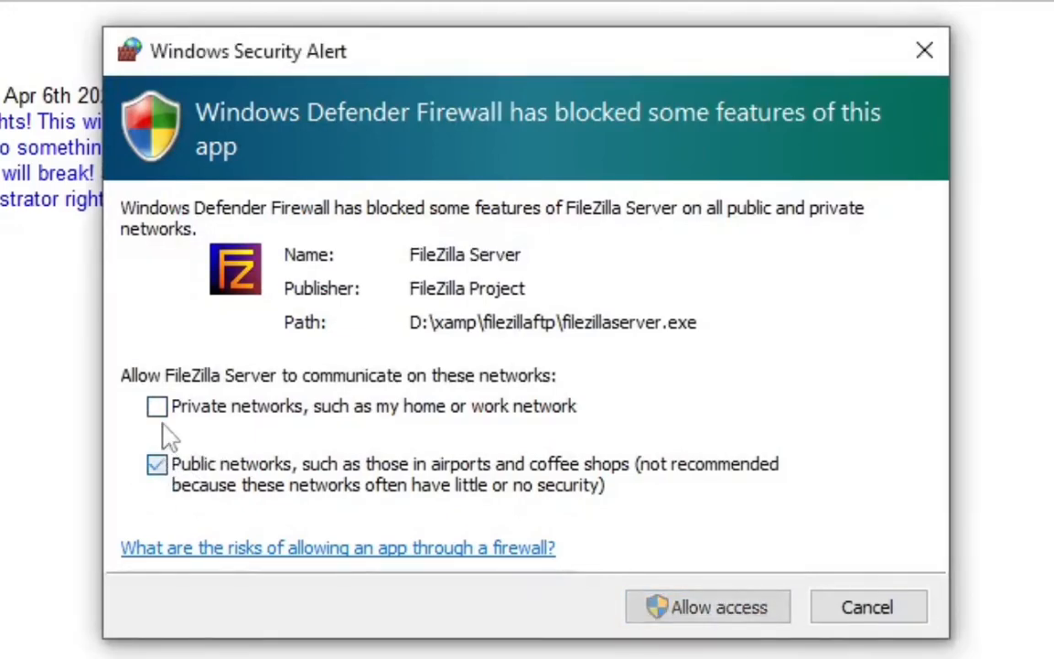
pyautogui.click(706, 607)
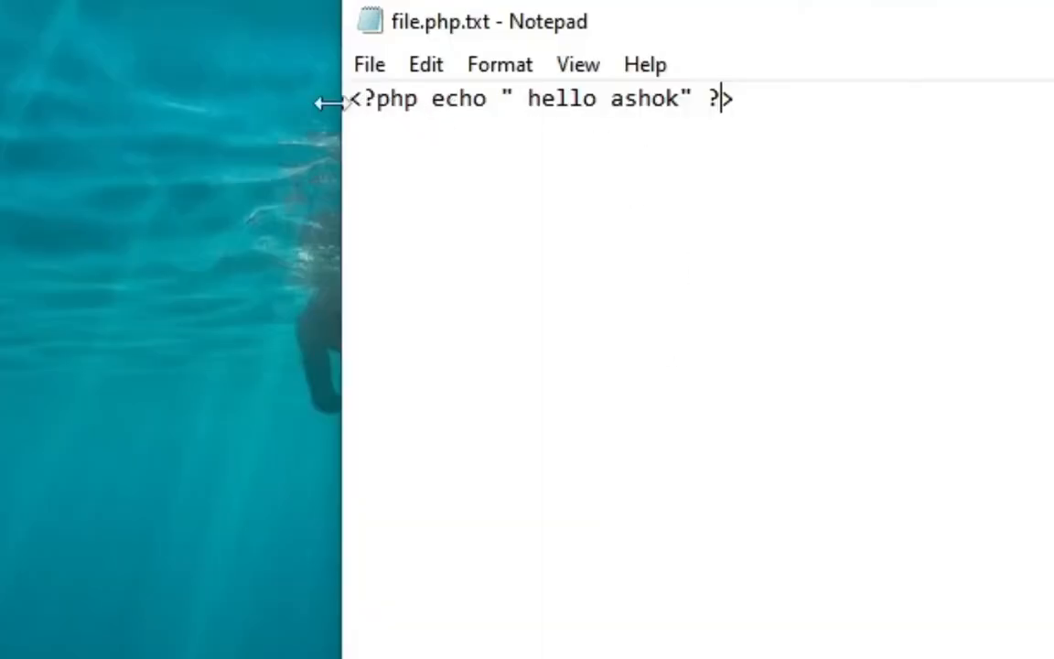
# Step: Start Save As for the hello ashok echo script and enter the name file.php
pyautogui.doubleClick(721, 98)
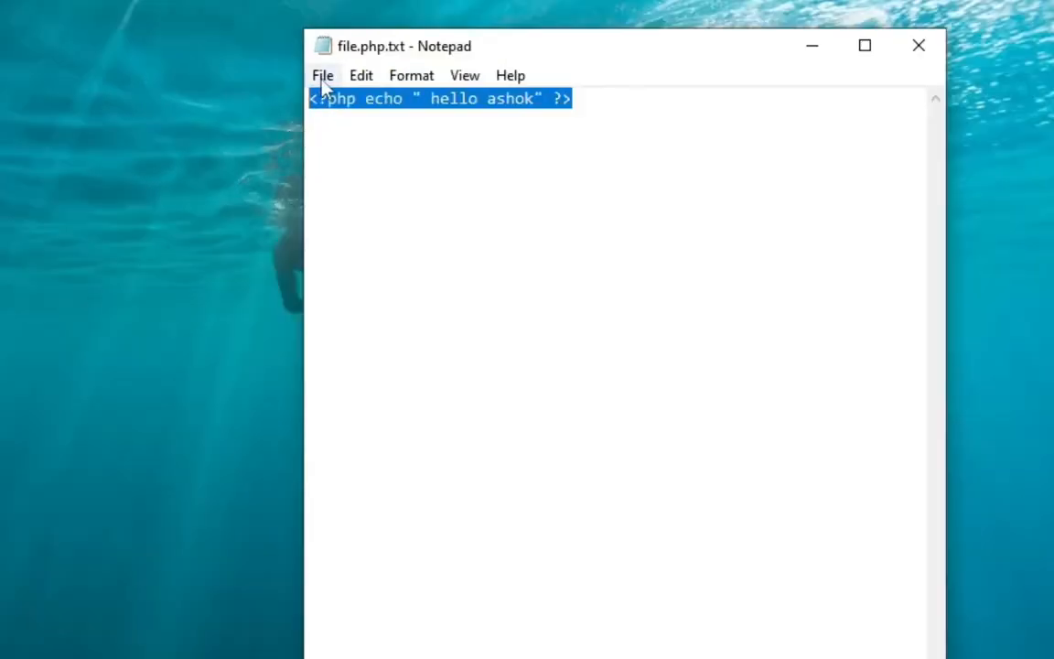
pyautogui.click(322, 75)
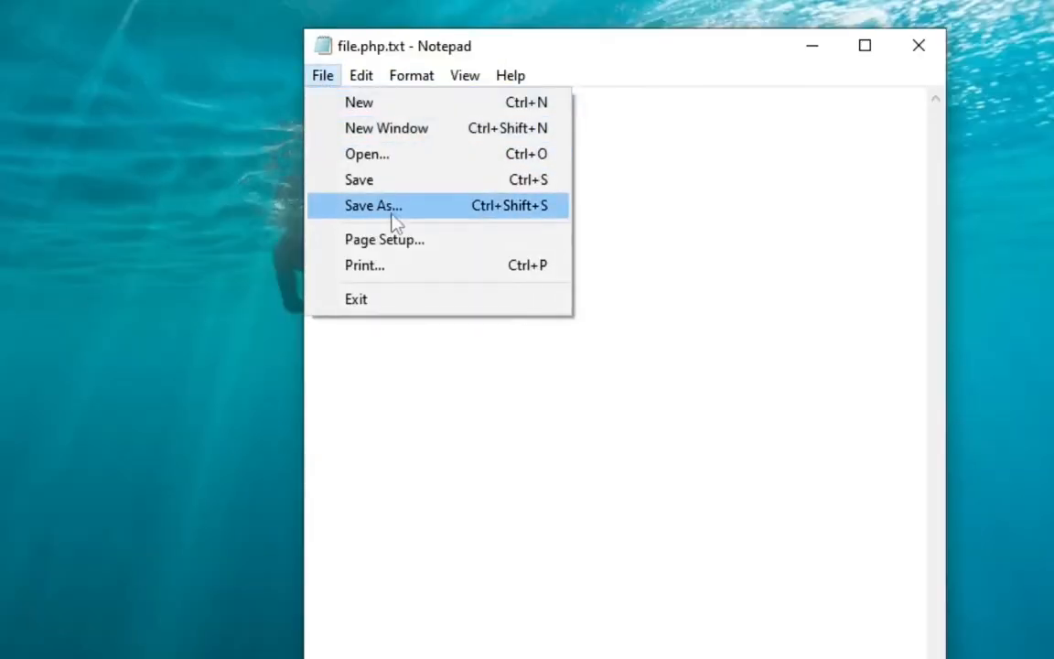
pyautogui.click(373, 205)
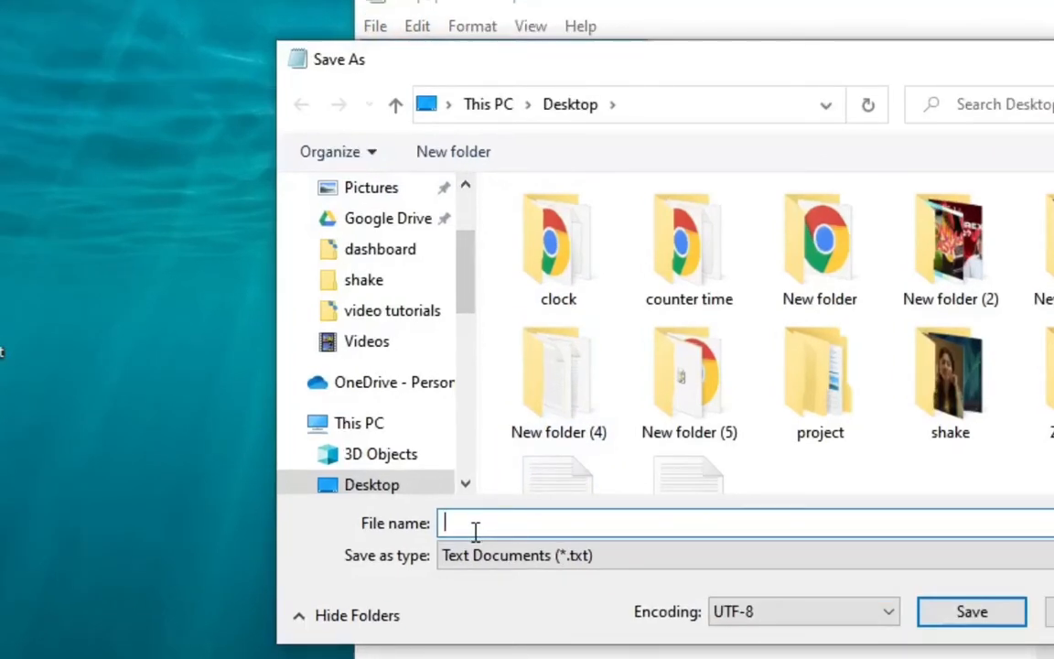
pyautogui.write('file.')
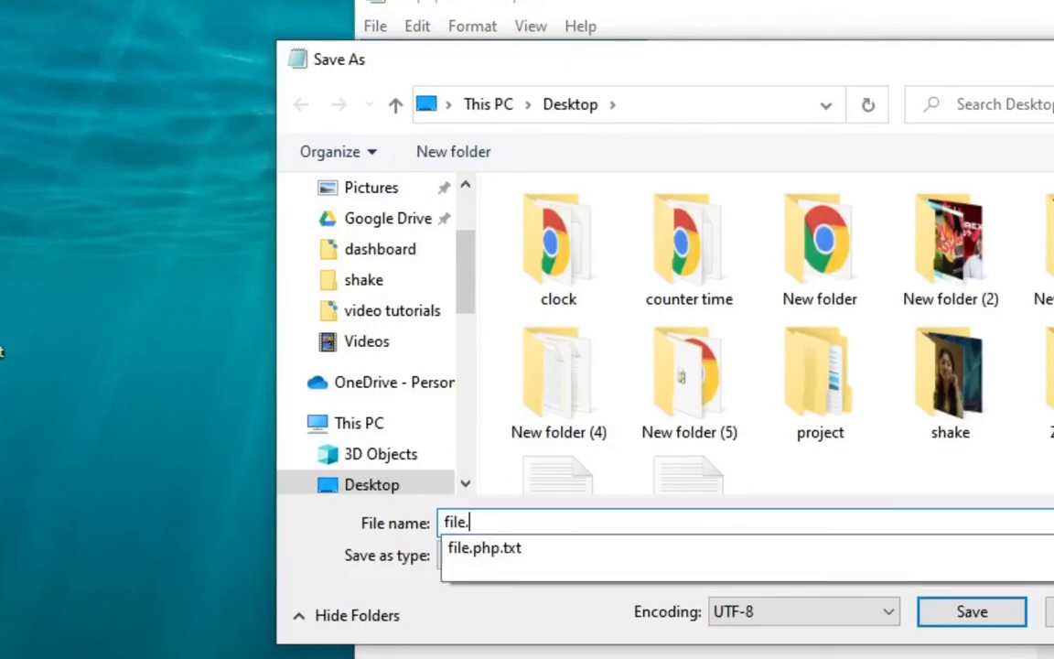
pyautogui.write('php')
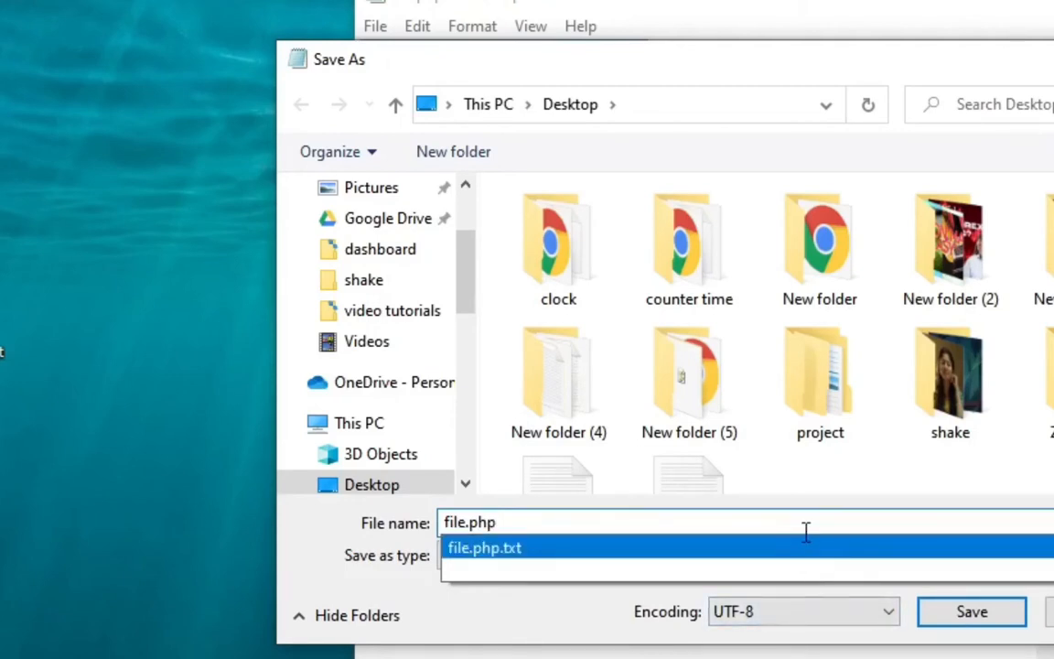
# Step: Set Save as type to All Files and save the script as file.php on the Desktop
pyautogui.click(483, 547)
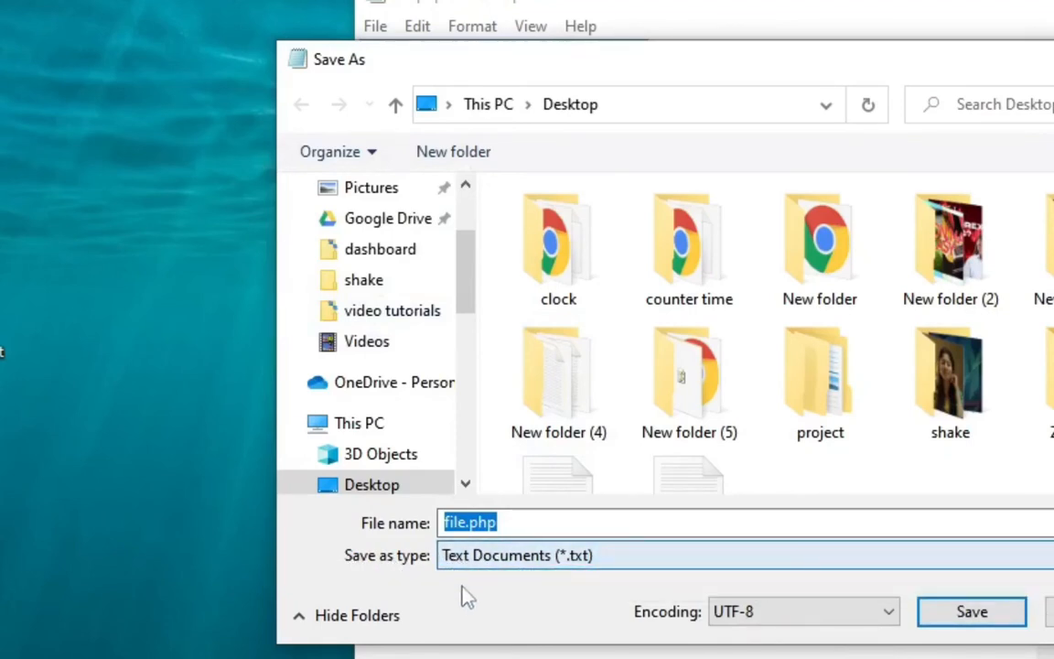
pyautogui.click(741, 554)
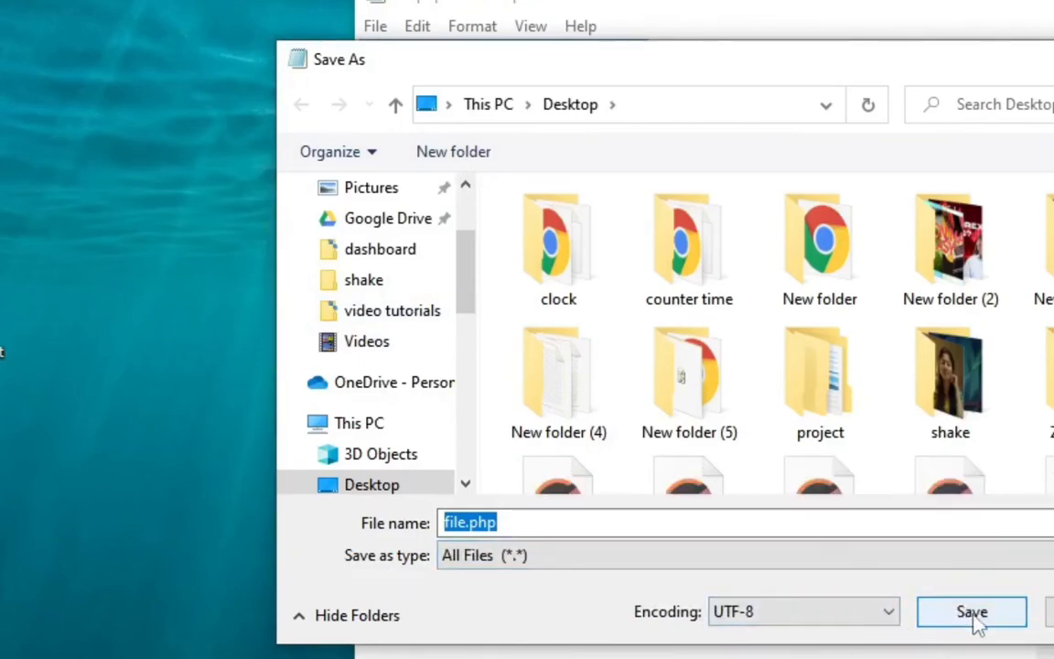
pyautogui.click(971, 611)
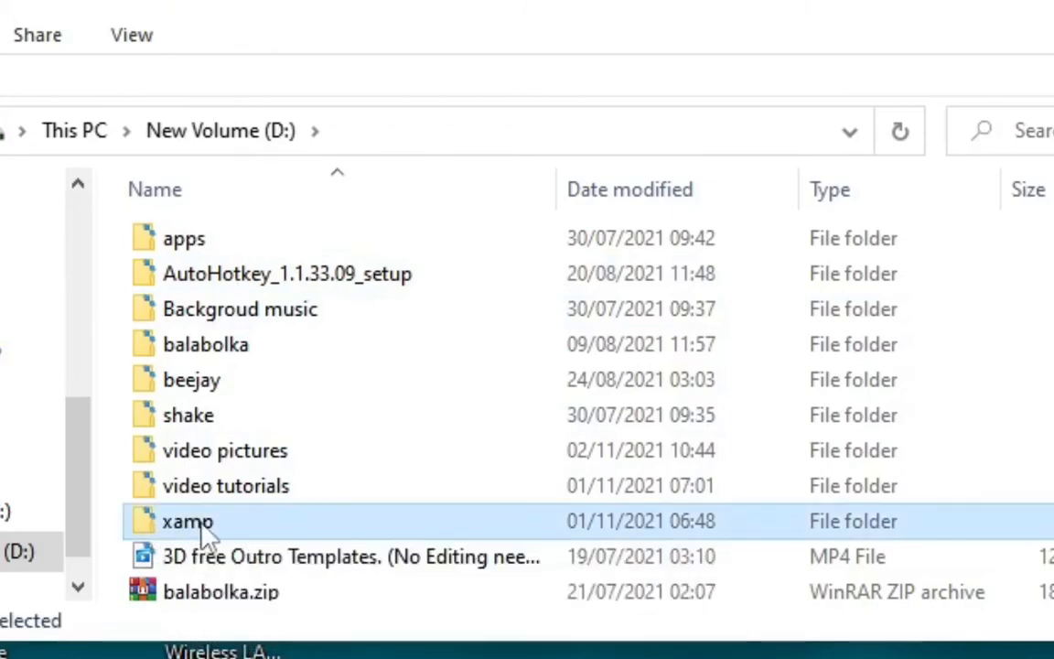
# Step: Navigate into D:\xamp\htdocs and open the dashboard folder
pyautogui.doubleClick(187, 522)
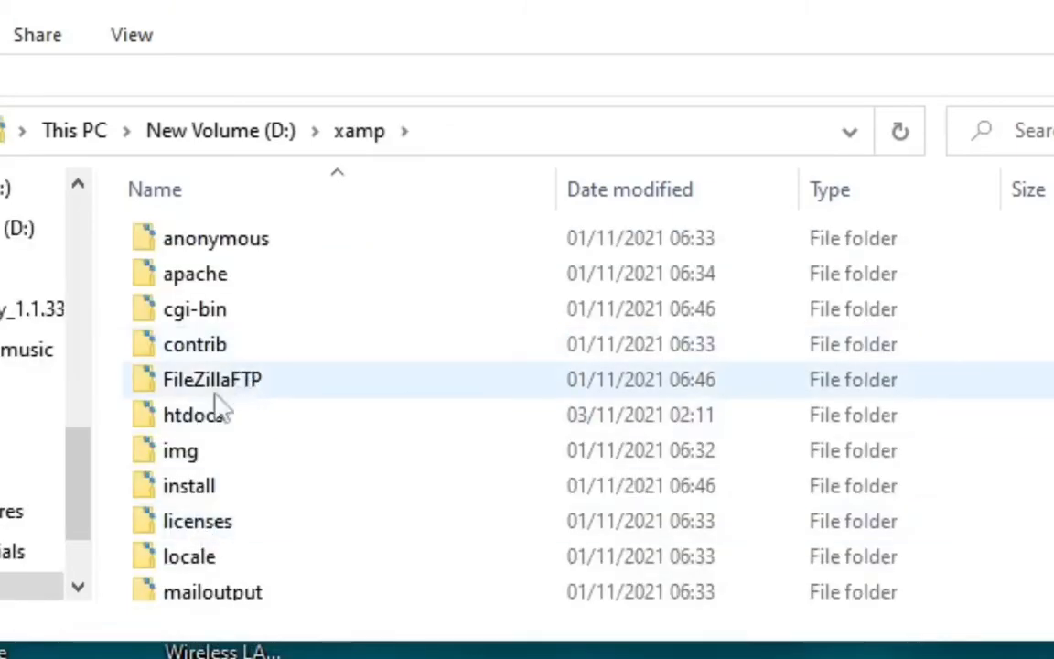
pyautogui.moveTo(194, 413)
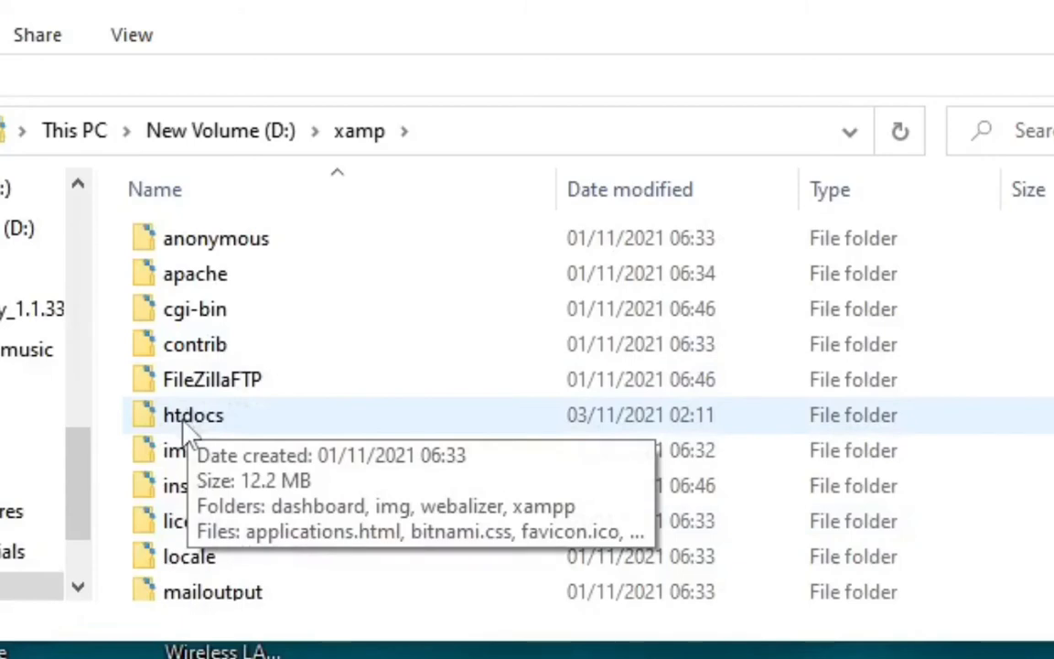
pyautogui.doubleClick(194, 414)
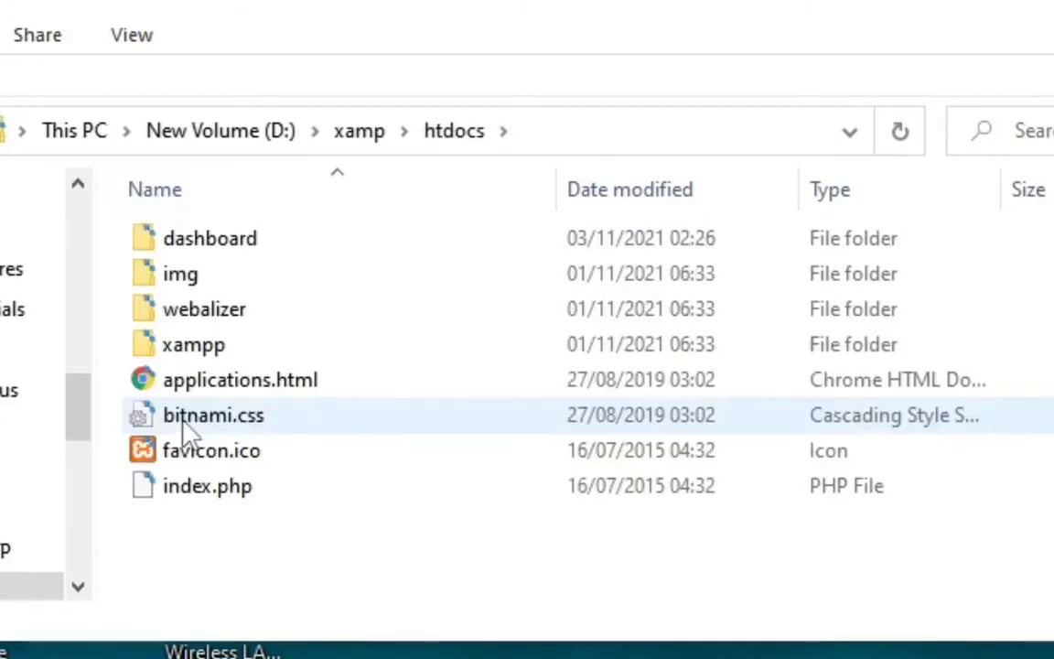
pyautogui.click(208, 238)
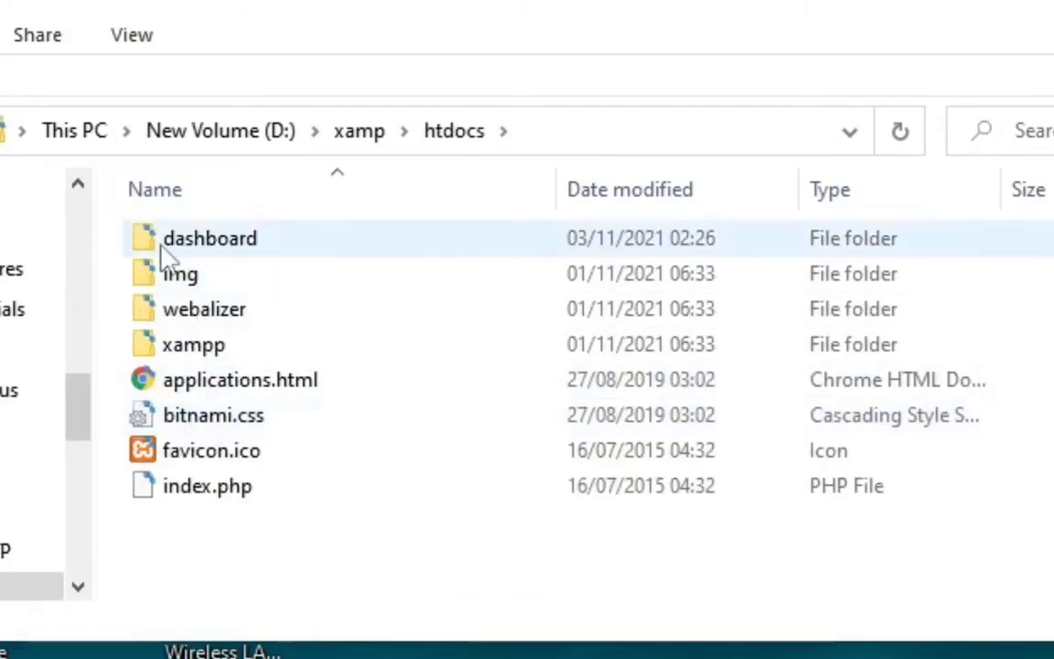
pyautogui.click(211, 238)
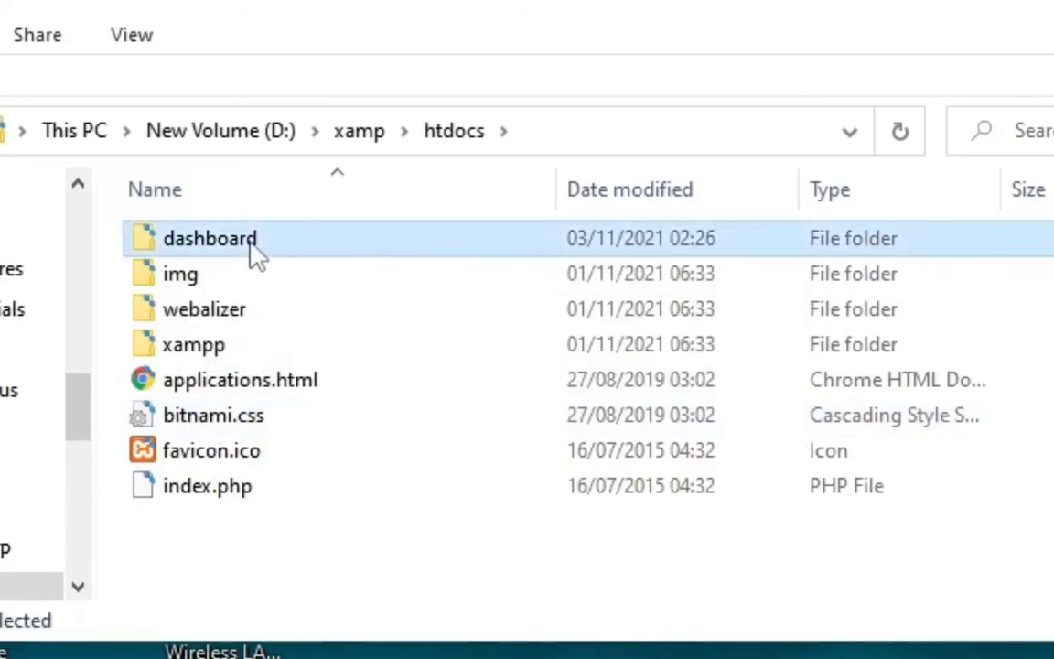
pyautogui.doubleClick(211, 238)
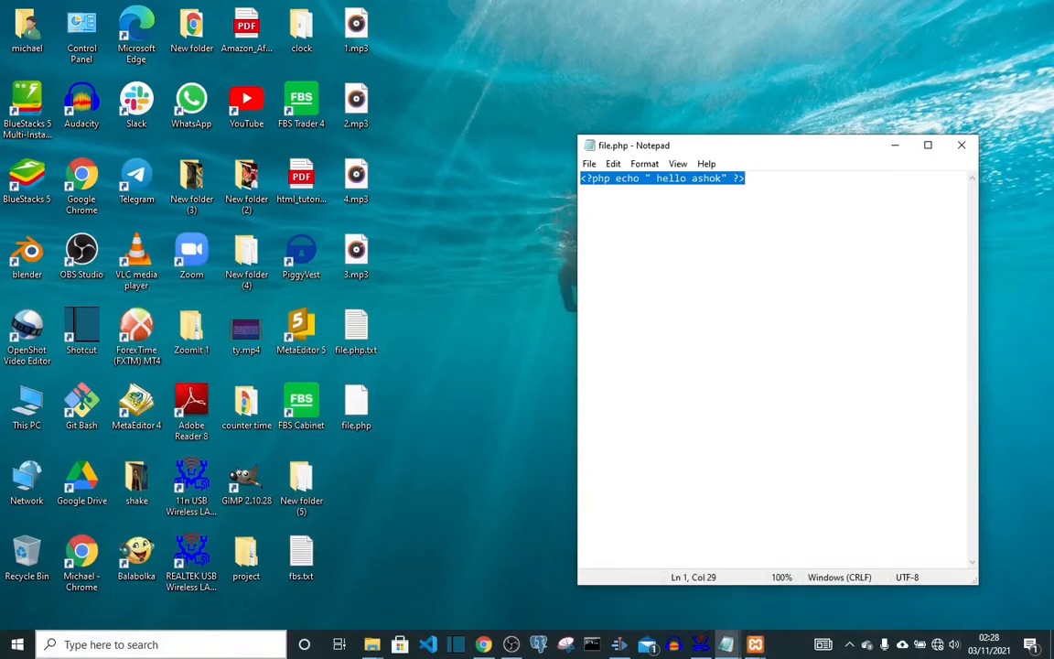
# Step: Leave the file.php notes and restore the XAMPP Control Panel from the taskbar
pyautogui.click(16, 644)
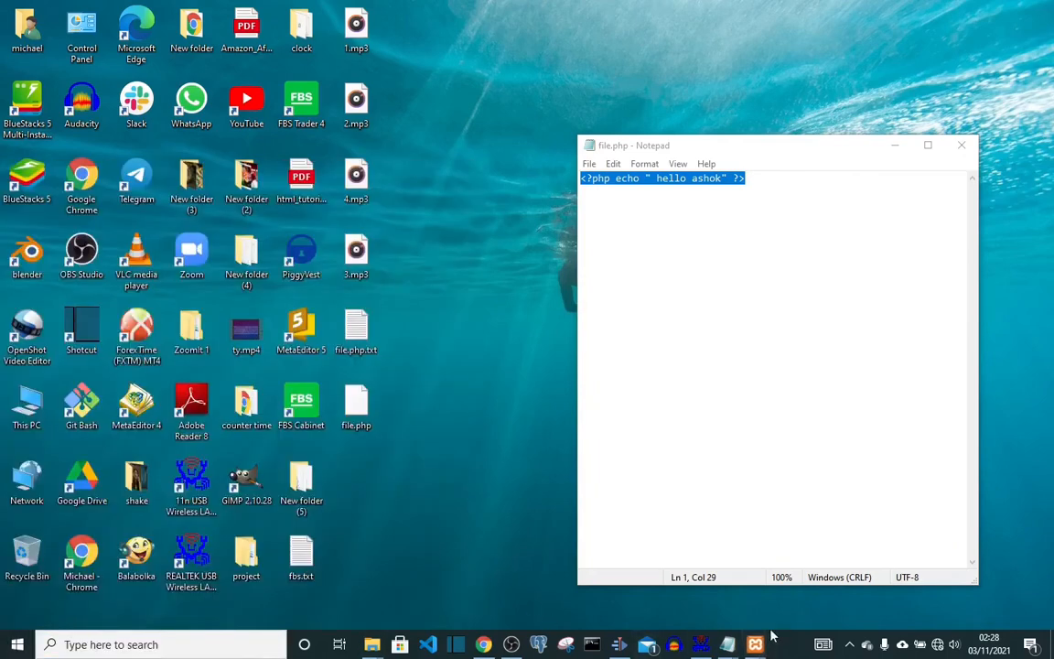
pyautogui.click(754, 644)
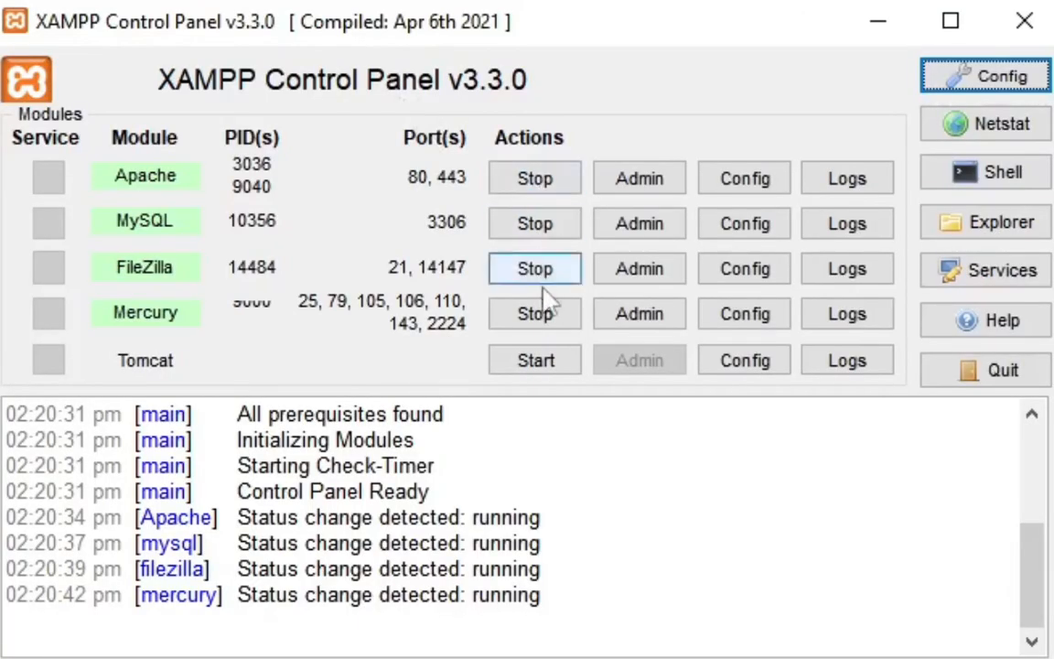
# Step: Stop the running Apache, MySQL and FileZilla services
pyautogui.click(534, 177)
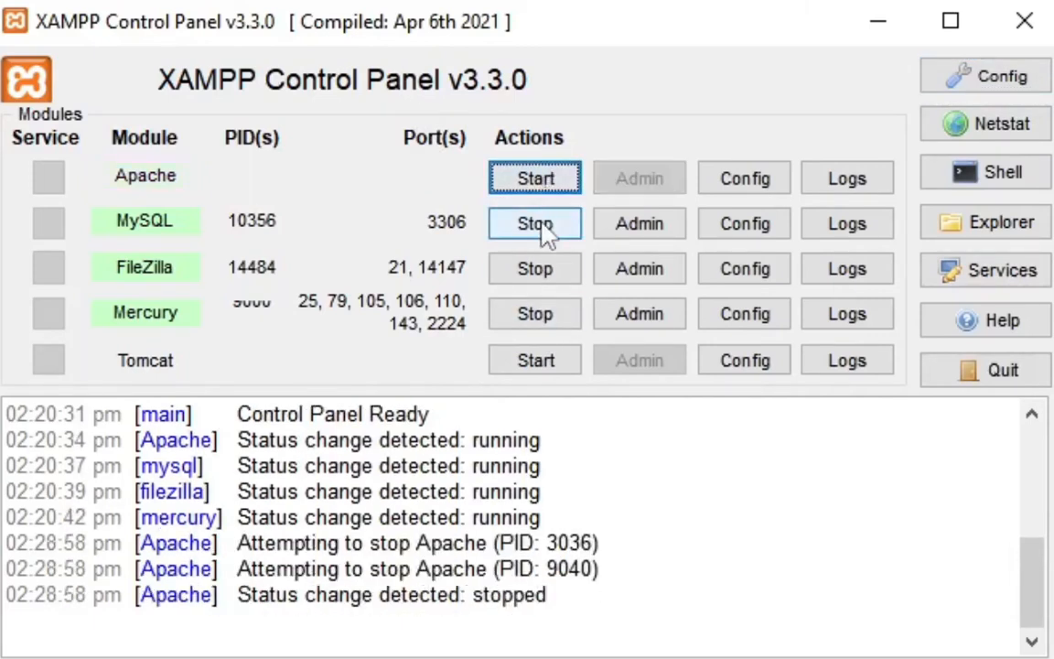
pyautogui.click(534, 223)
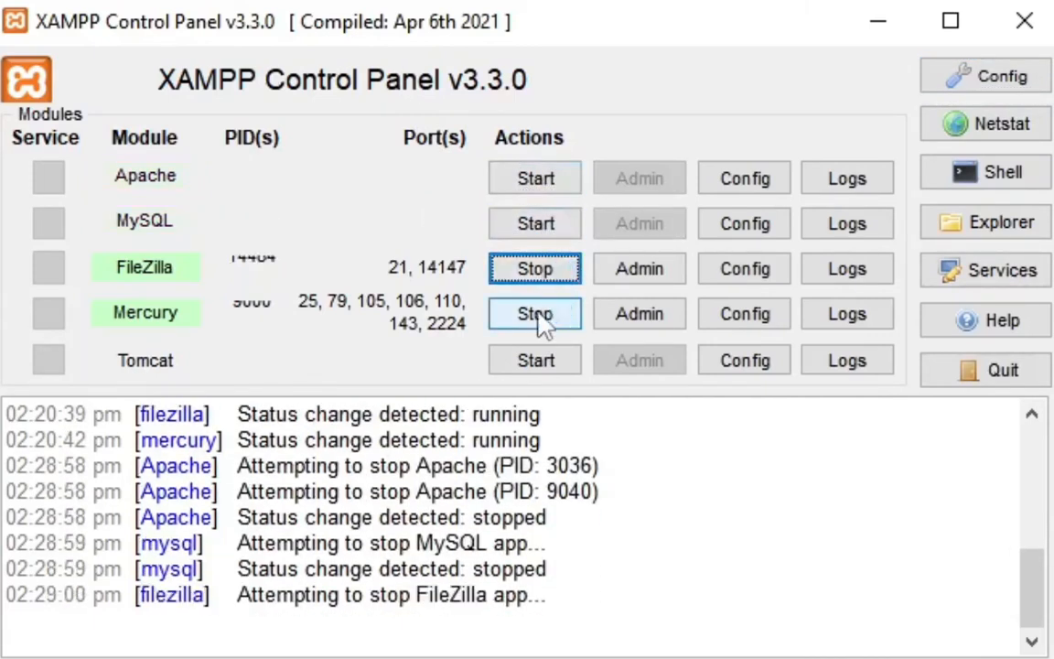
pyautogui.click(534, 313)
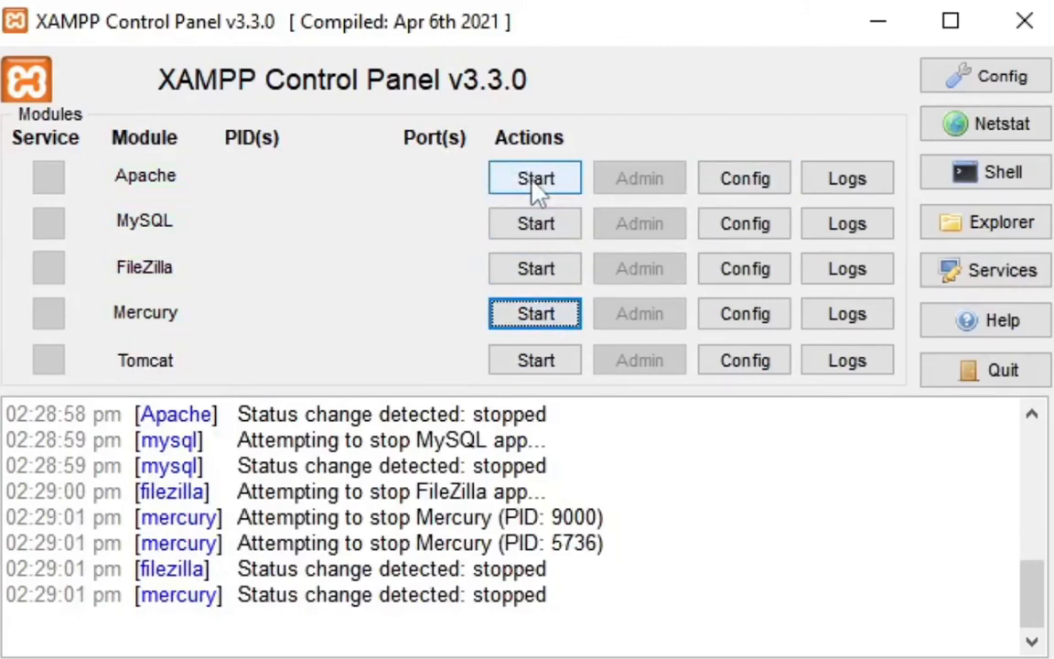
# Step: Start Apache, MySQL and FileZilla again so all report running
pyautogui.click(534, 178)
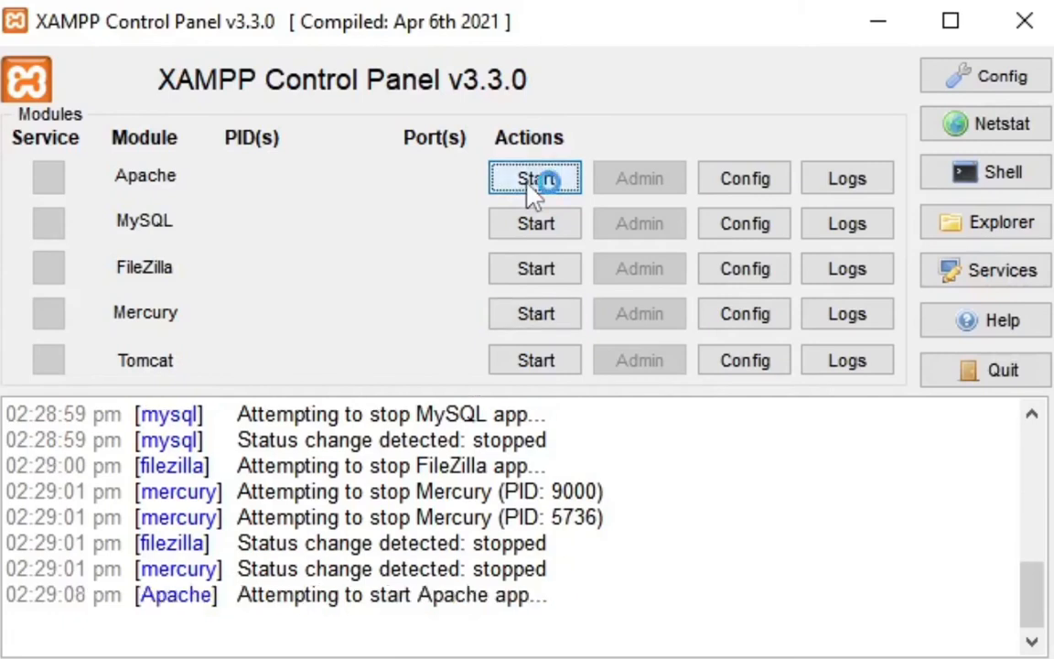
pyautogui.click(534, 178)
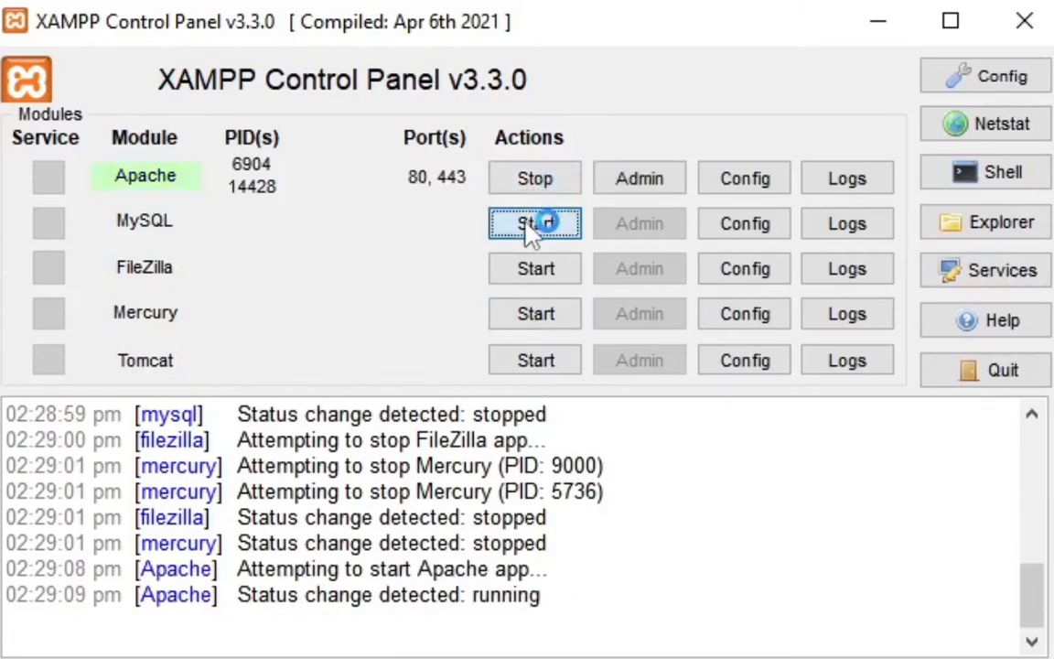
pyautogui.click(534, 223)
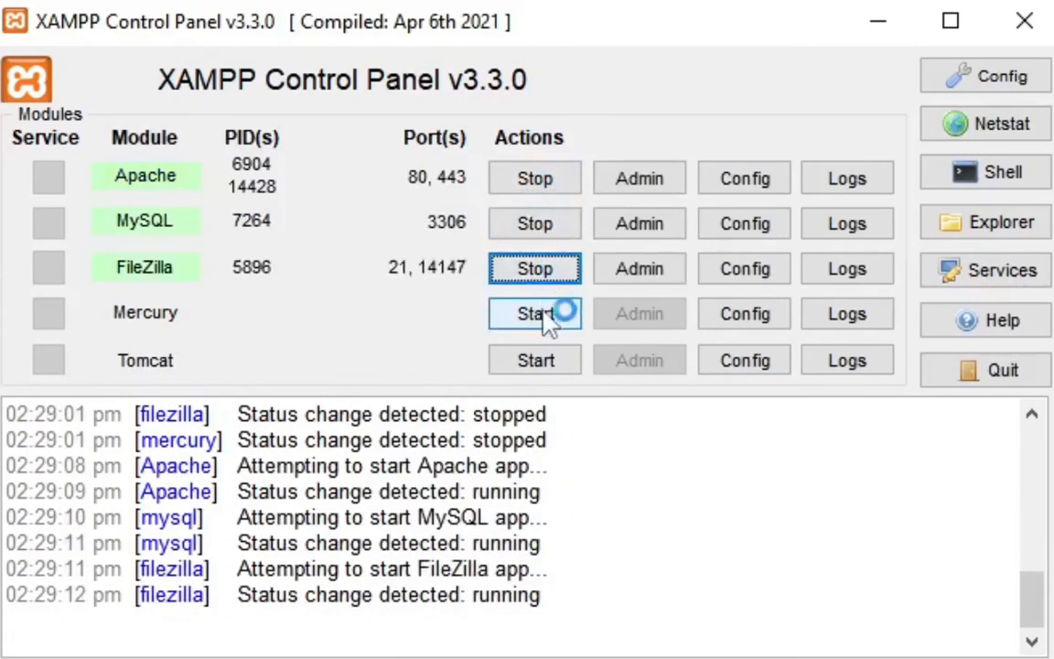
pyautogui.click(534, 313)
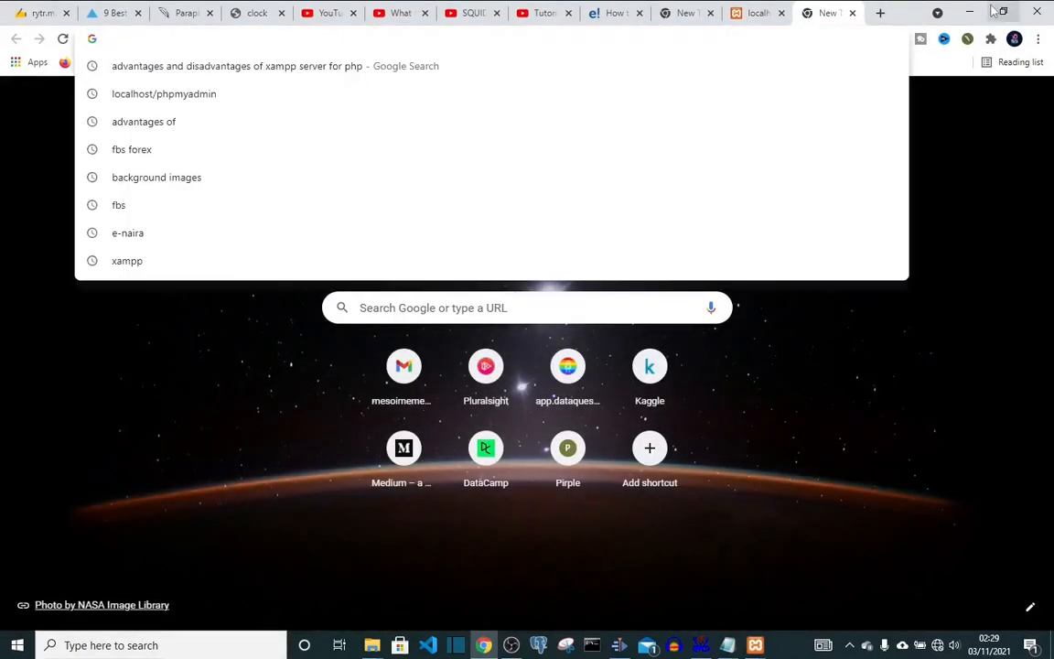
# Step: Load localhost in Chrome and place the cursor at the end of the dashboard address
pyautogui.write('localhost/dashboard/')
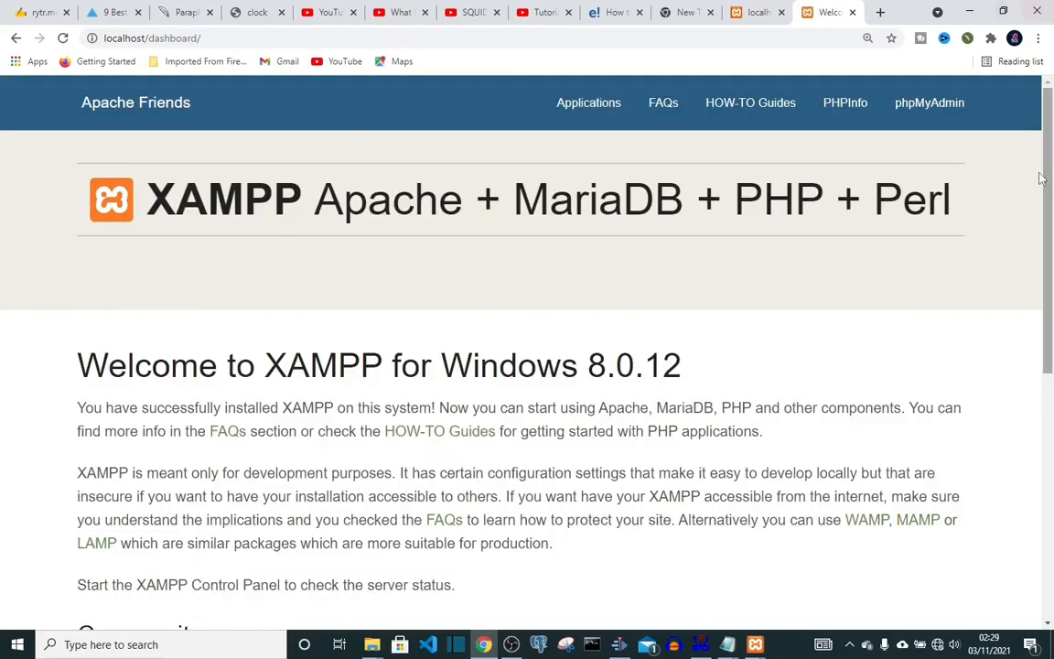
pyautogui.moveTo(218, 57)
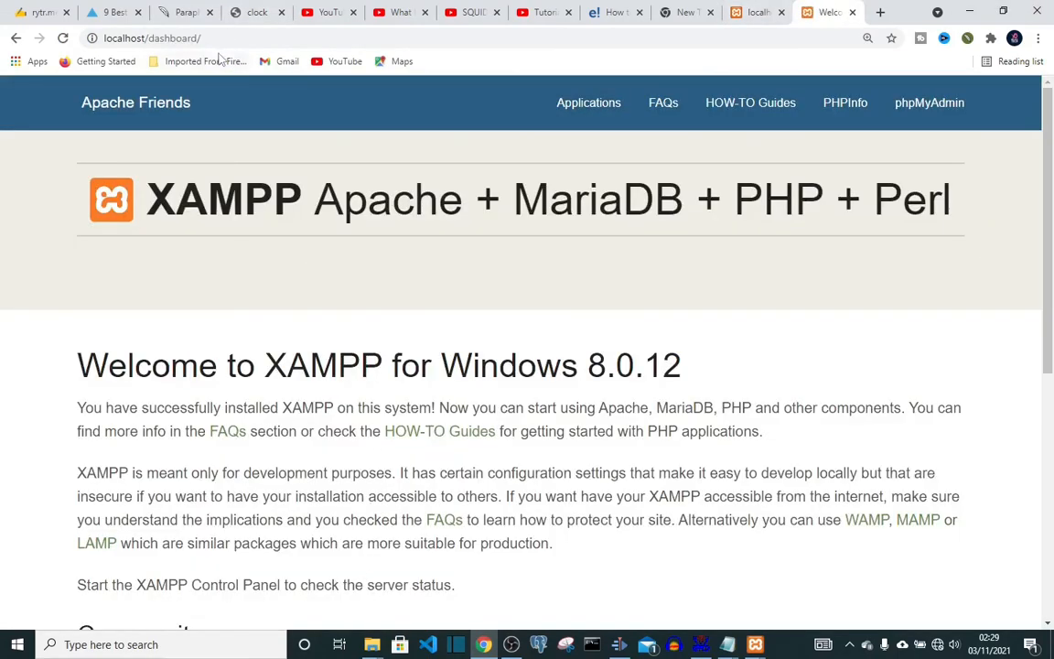
pyautogui.click(150, 37)
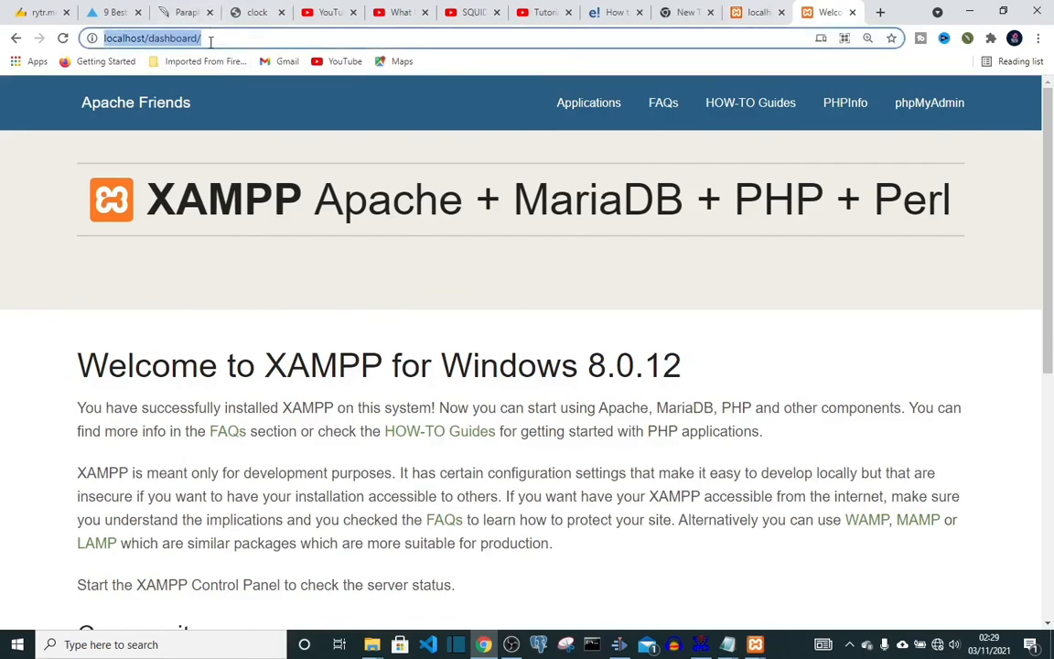
pyautogui.click(150, 37)
pyautogui.write('file.php')
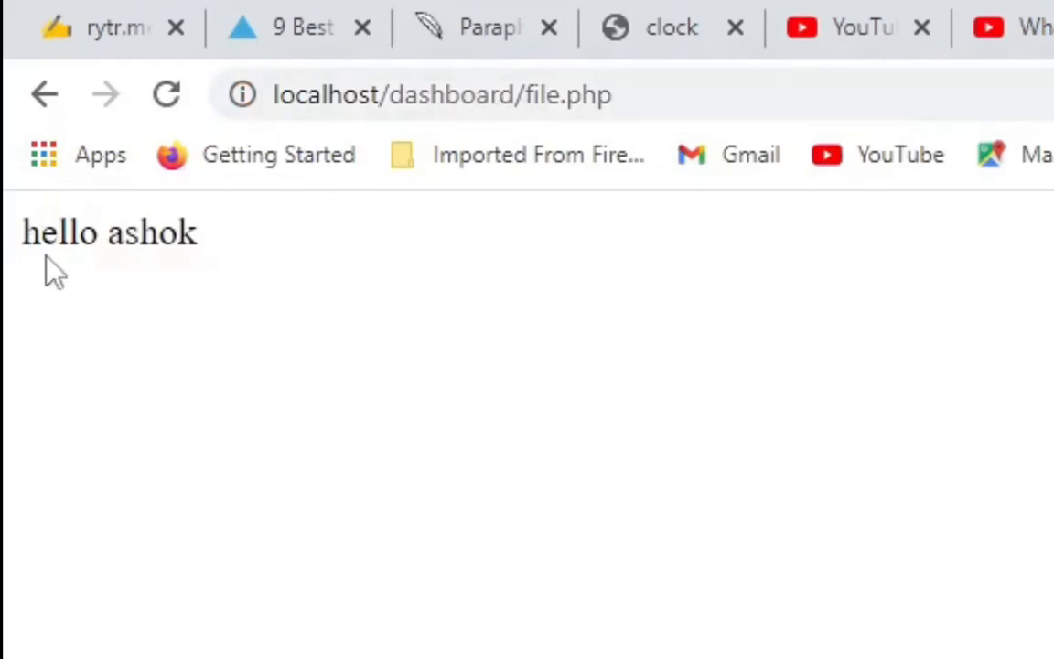
pyautogui.moveTo(159, 278)
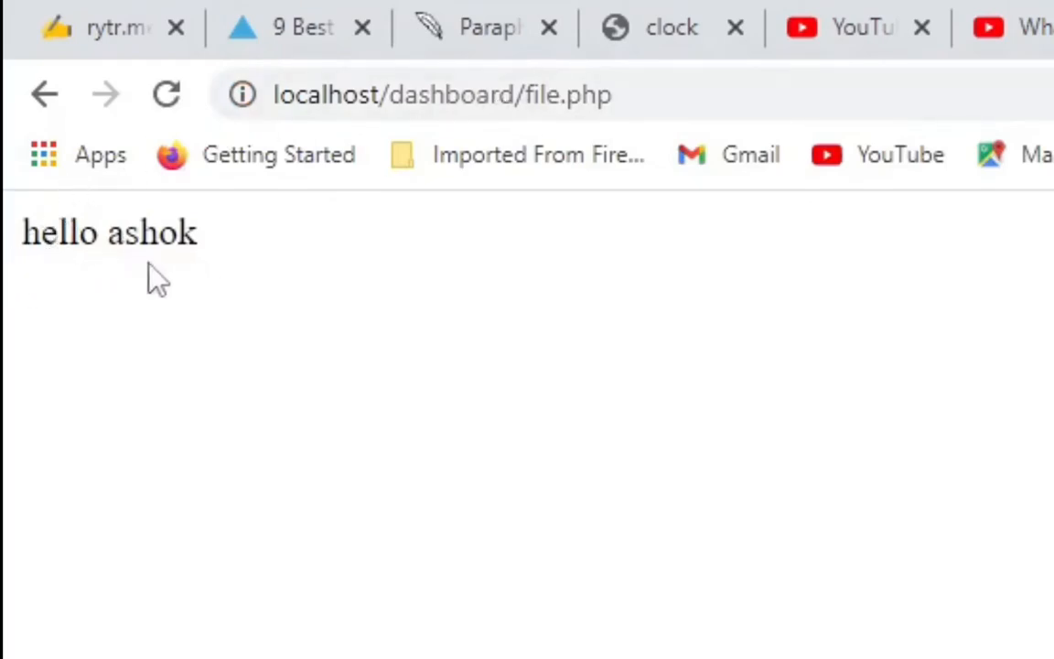
pyautogui.moveTo(338, 271)
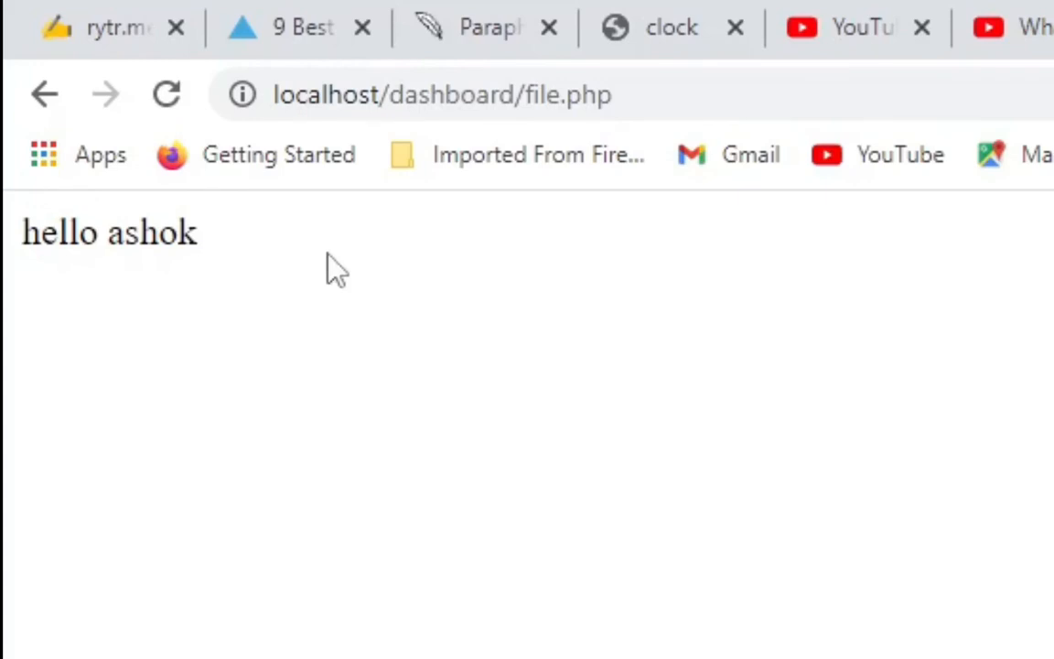